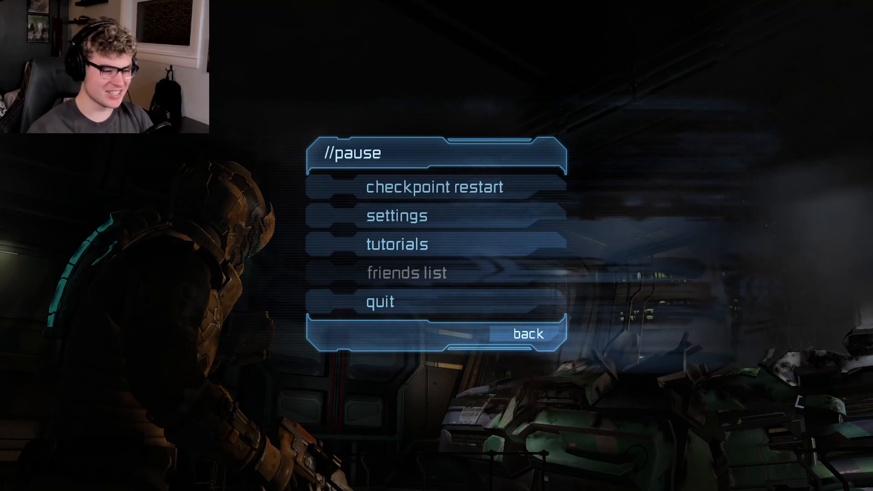
{"action": "mouse_move", "coordinate": [709, 170]}
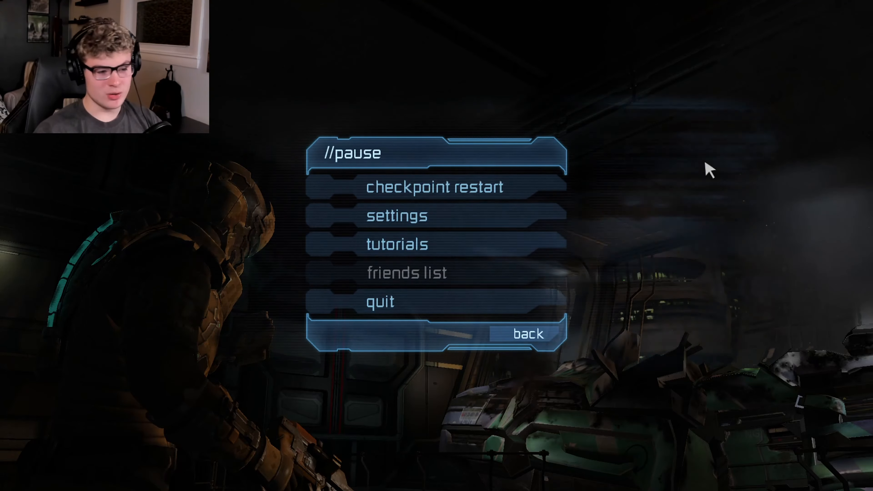
Step: Resume the game and walk Isaac forward to the upgrade bench
{"action": "left_click", "coordinate": [524, 335]}
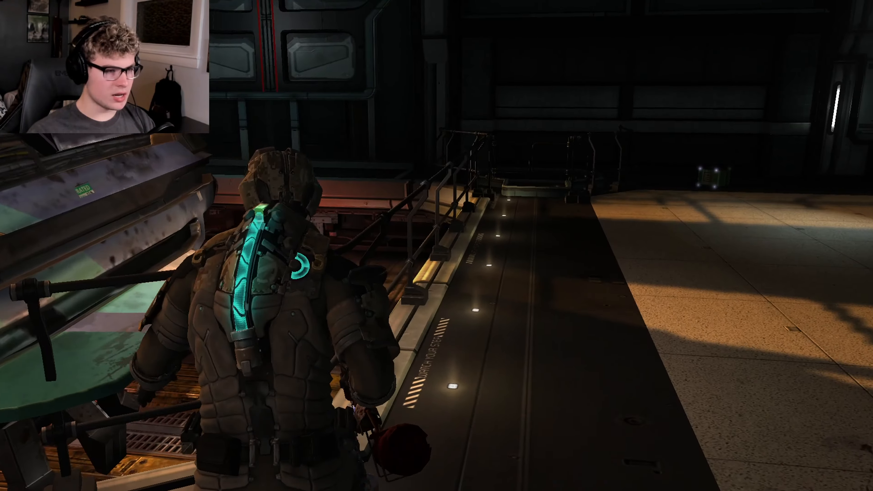
{"action": "key", "text": "w"}
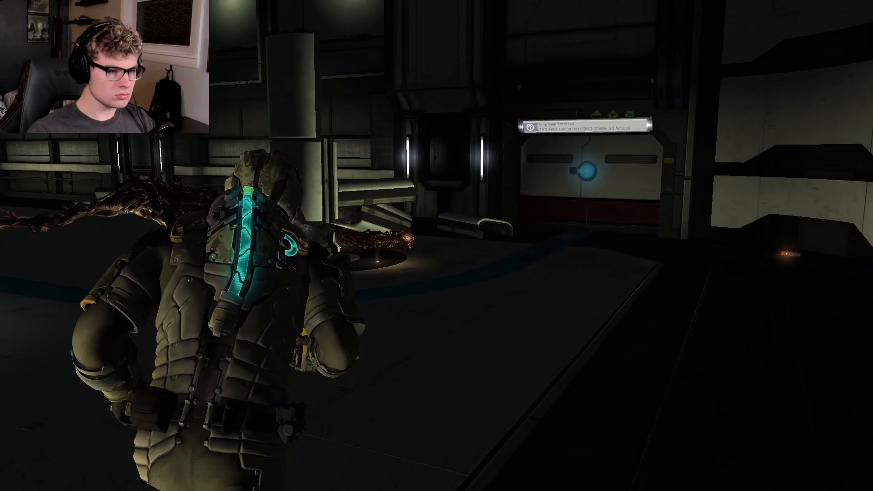
{"action": "mouse_move", "coordinate": [437, 246]}
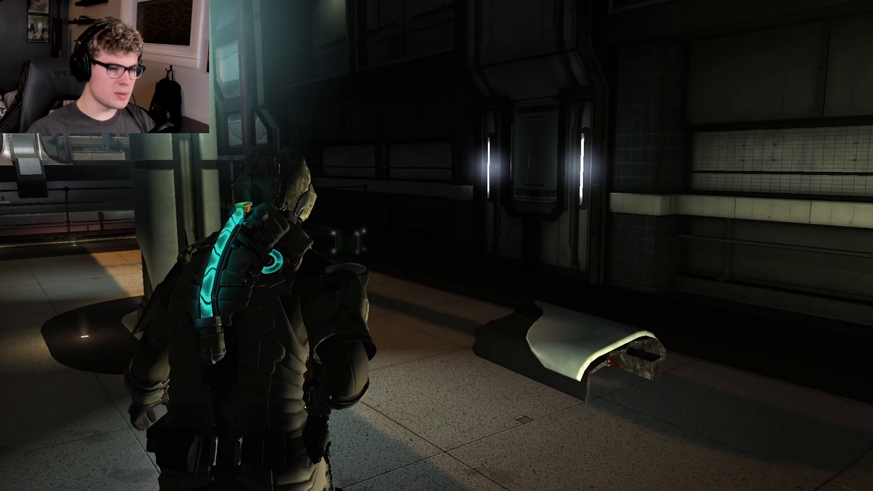
{"action": "mouse_move", "coordinate": [436, 245]}
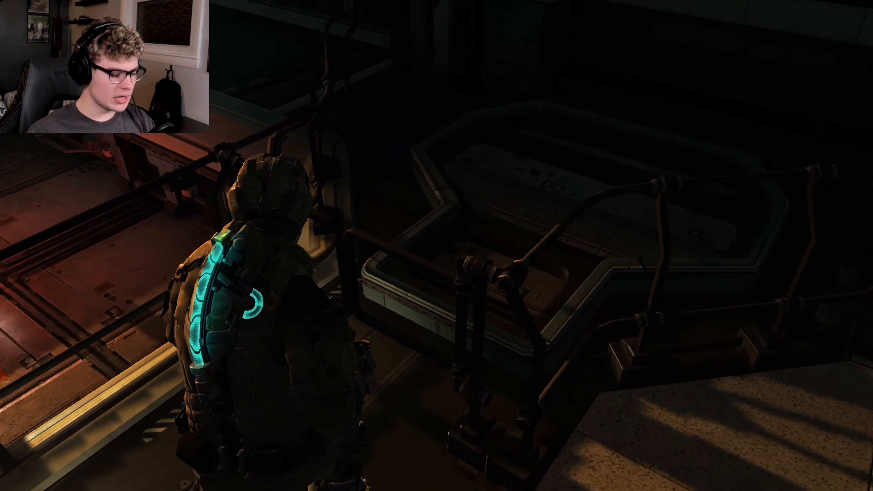
{"action": "mouse_move", "coordinate": [436, 246]}
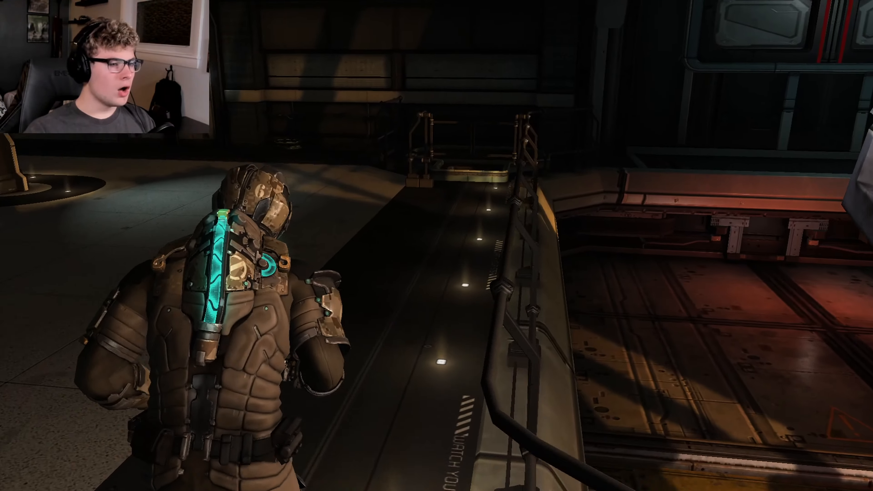
{"action": "key", "text": "w"}
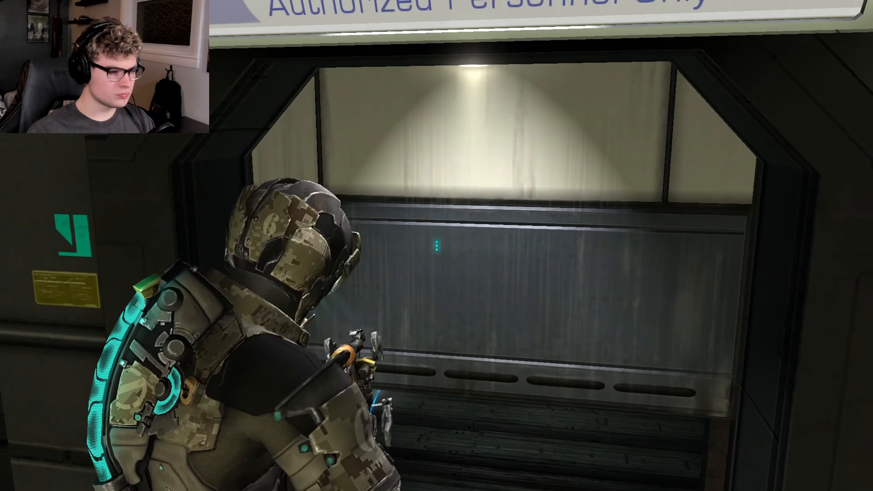
{"action": "key", "text": "w"}
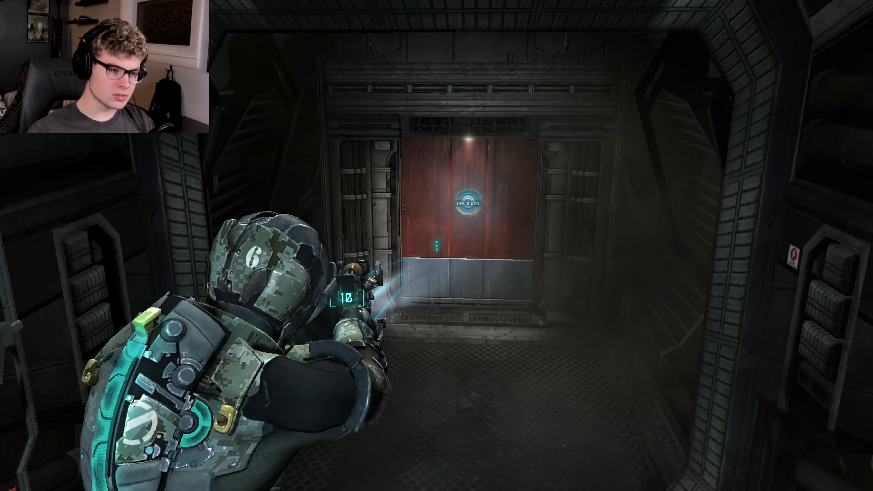
{"action": "key", "text": "w"}
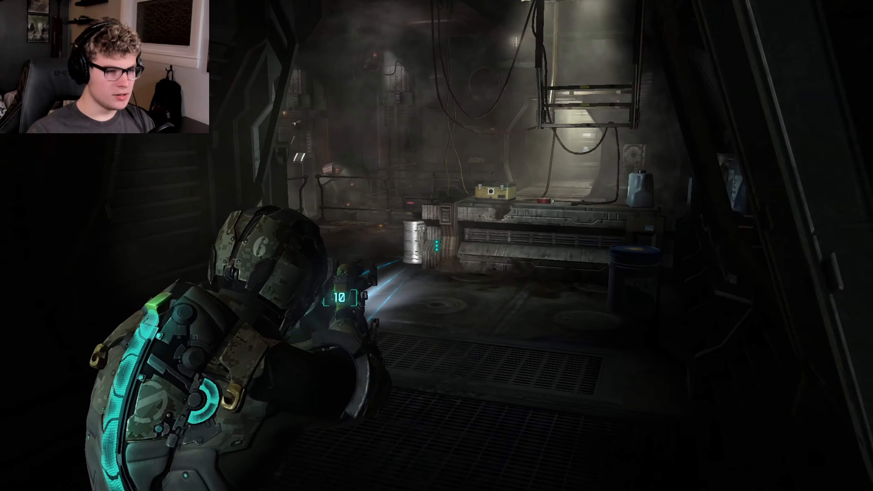
{"action": "mouse_move", "coordinate": [437, 245]}
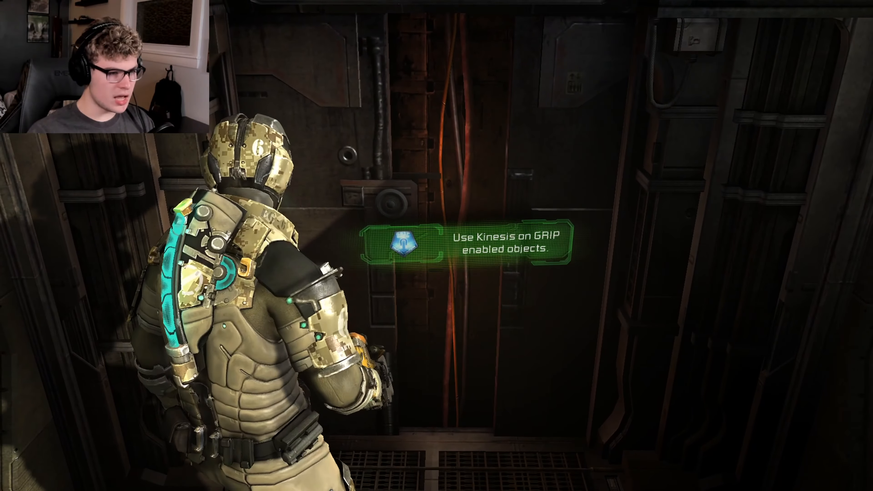
{"action": "mouse_move", "coordinate": [437, 245]}
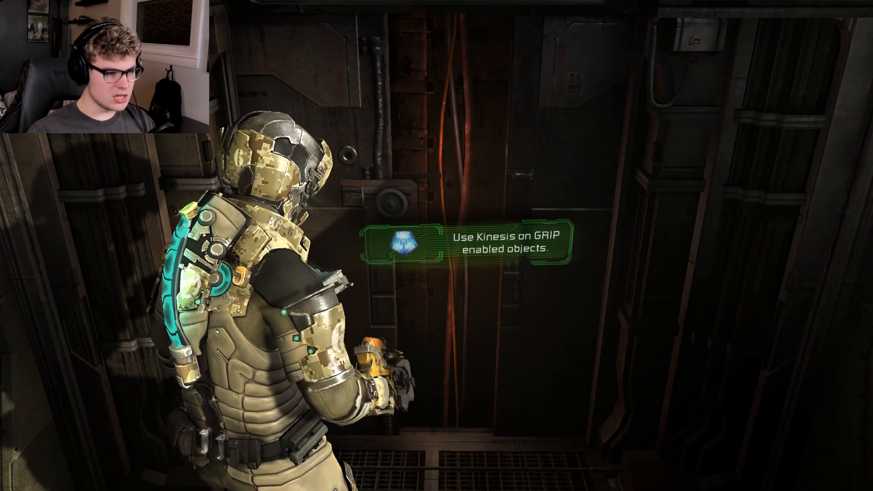
{"action": "mouse_move", "coordinate": [437, 245]}
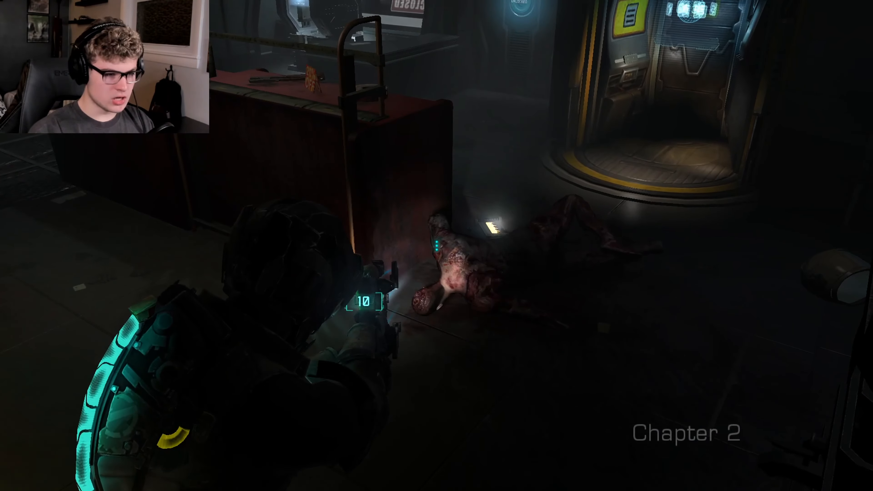
{"action": "mouse_move", "coordinate": [436, 246]}
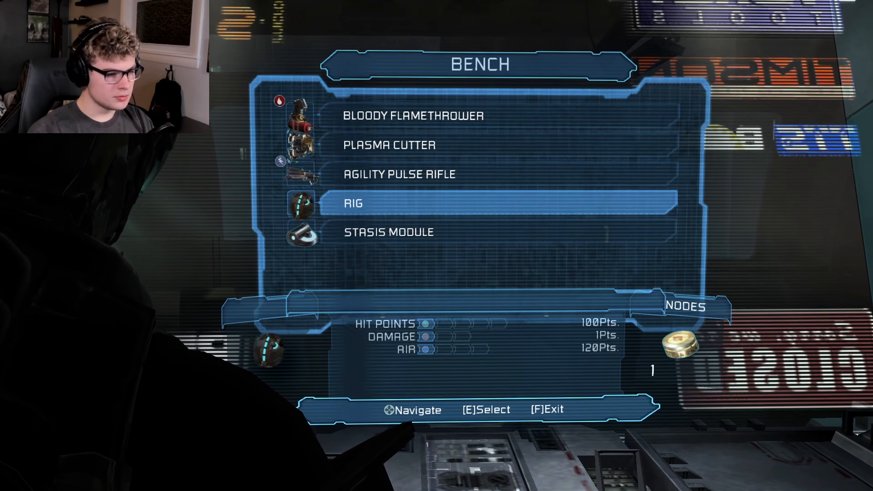
Step: Weld the only power node into the Plasma Cutter's DMG slot, confirming with Yes
{"action": "key", "text": "up"}
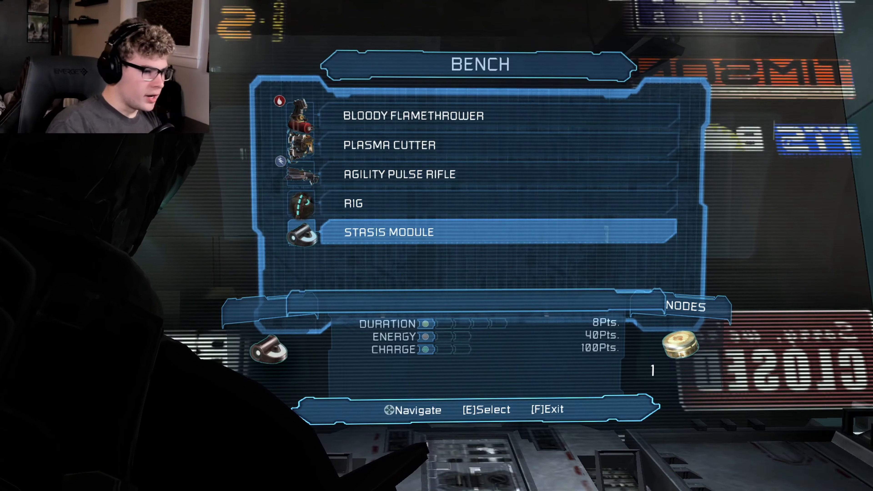
{"action": "key", "text": "e"}
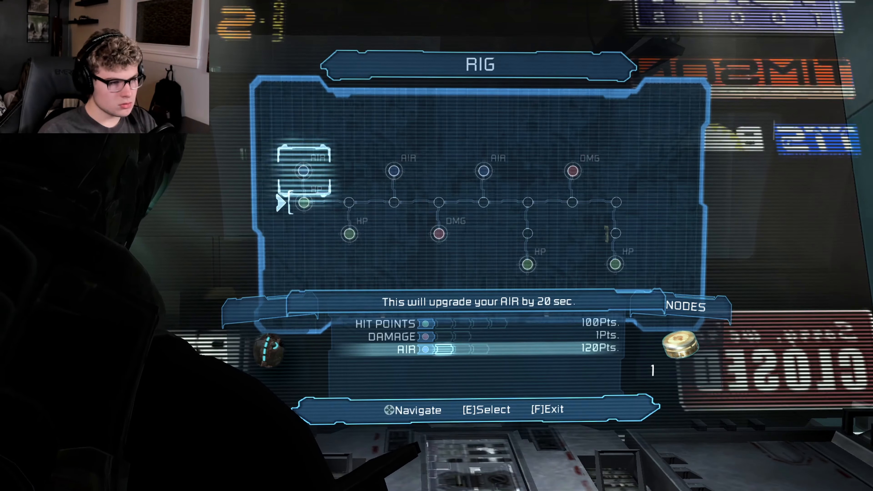
{"action": "key", "text": "down"}
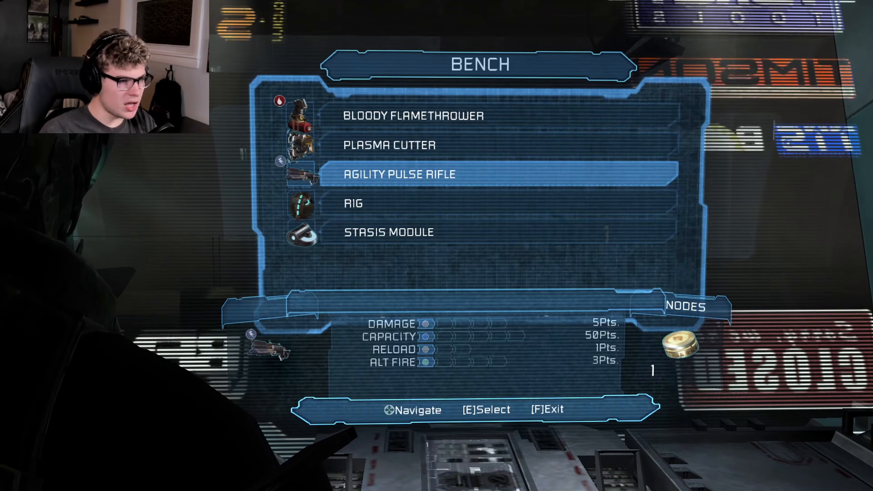
{"action": "key", "text": "up"}
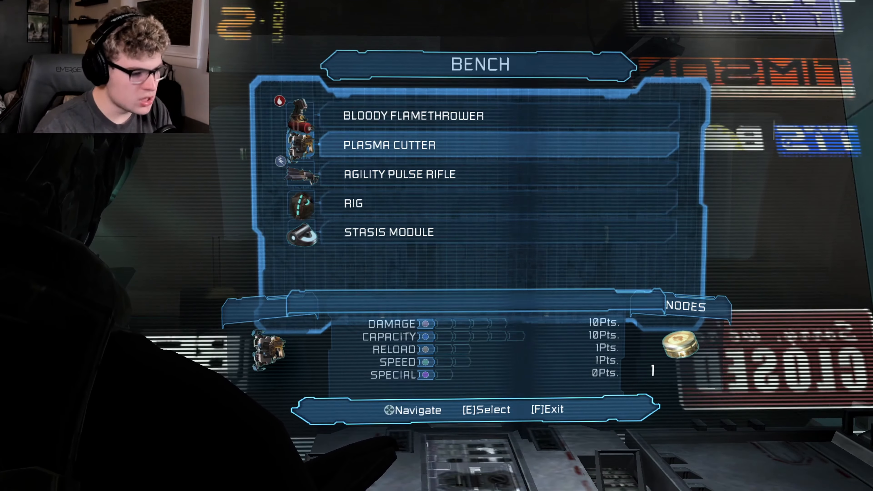
{"action": "key", "text": "e"}
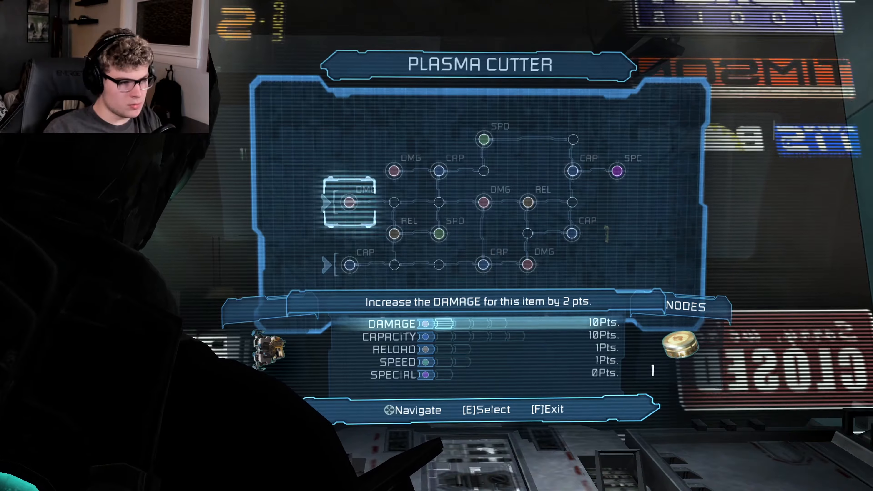
{"action": "key", "text": "e"}
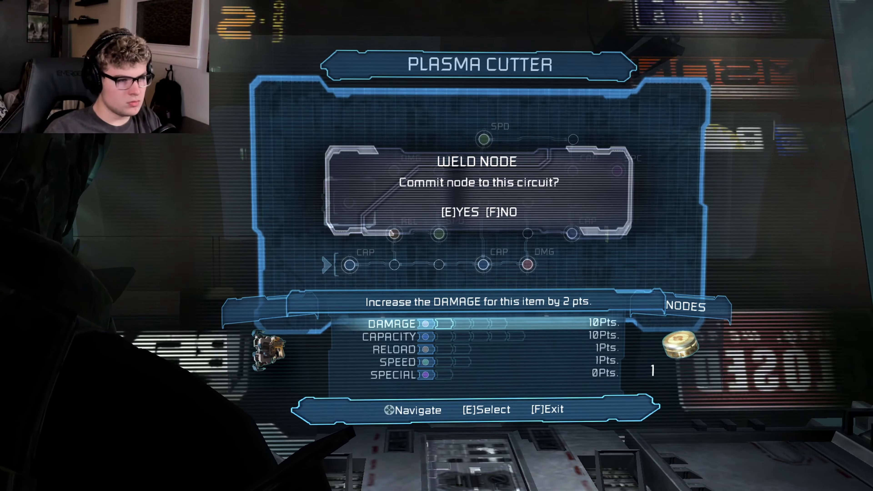
{"action": "key", "text": "e"}
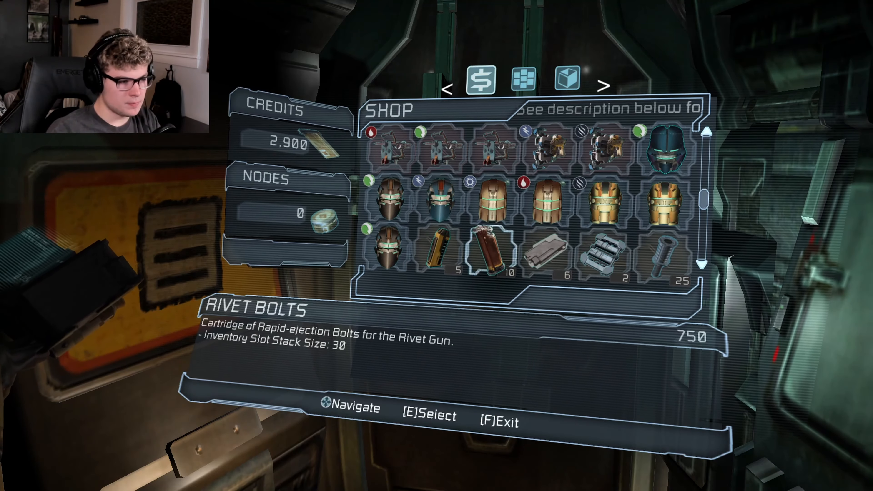
Step: Buy three cartridges of Rivet Bolts, dropping credits to 650, and back out of the item list
{"action": "key", "text": "e"}
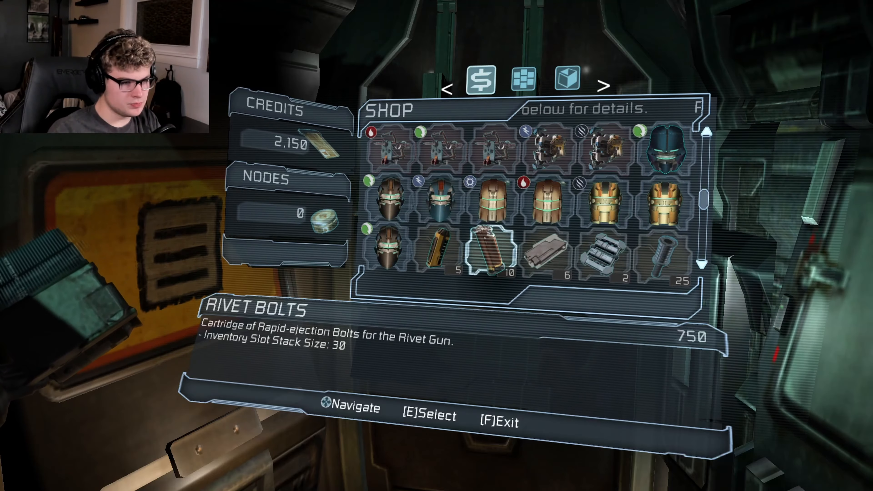
{"action": "key", "text": "e"}
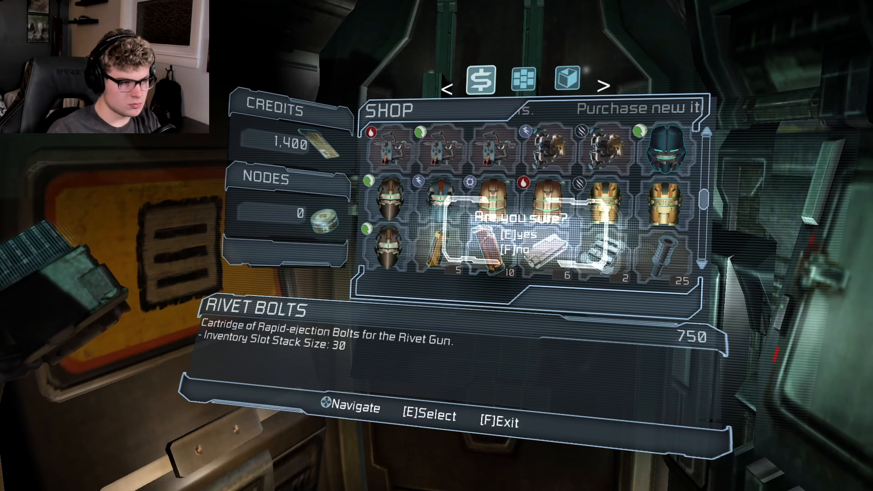
{"action": "key", "text": "e"}
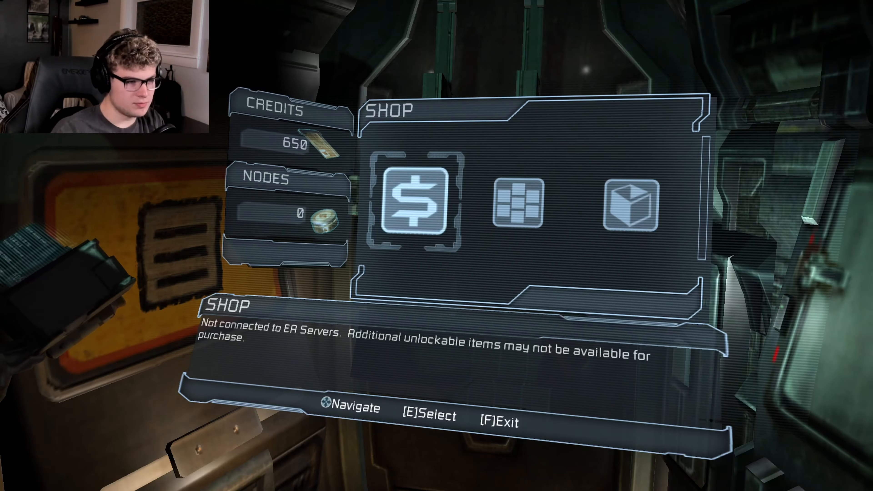
{"action": "key", "text": "f"}
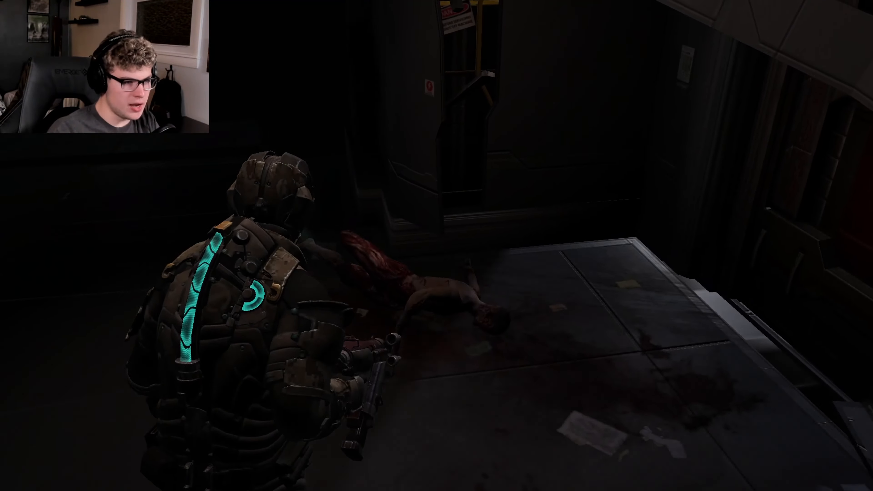
{"action": "mouse_move", "coordinate": [436, 245]}
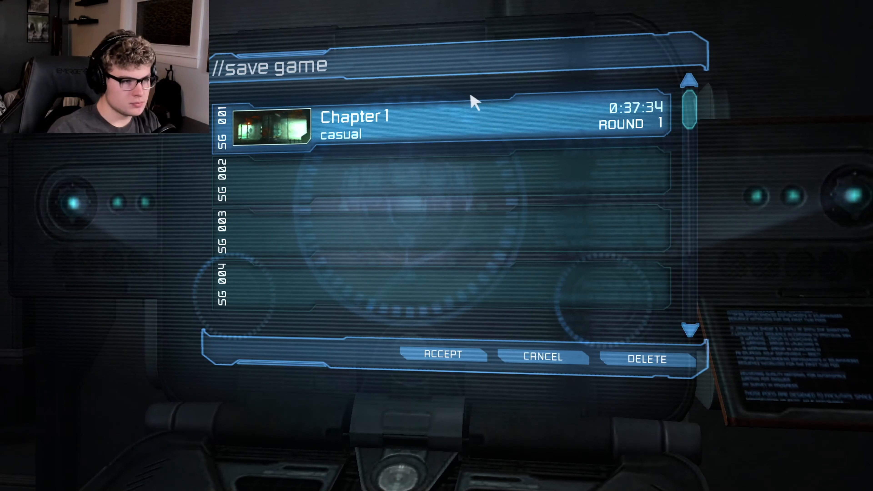
Step: Save into the SG 001 Chapter 1 slot and confirm overwriting the old save
{"action": "left_click", "coordinate": [442, 355]}
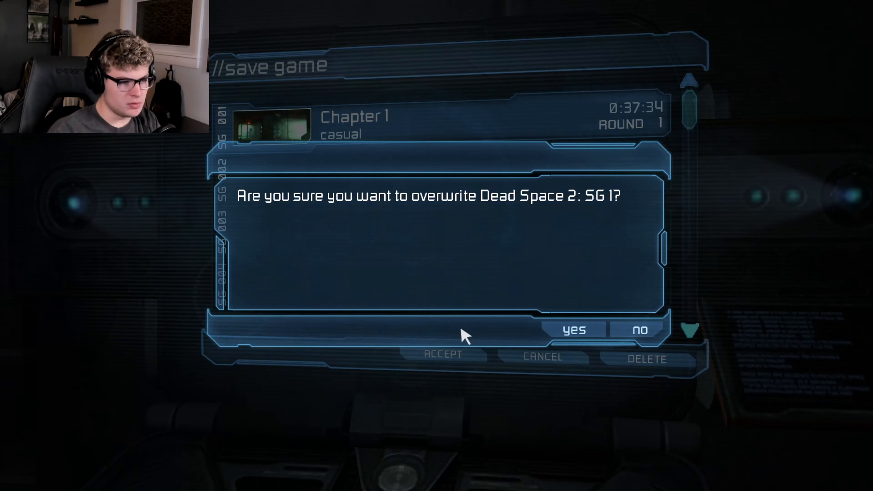
{"action": "left_click", "coordinate": [572, 330]}
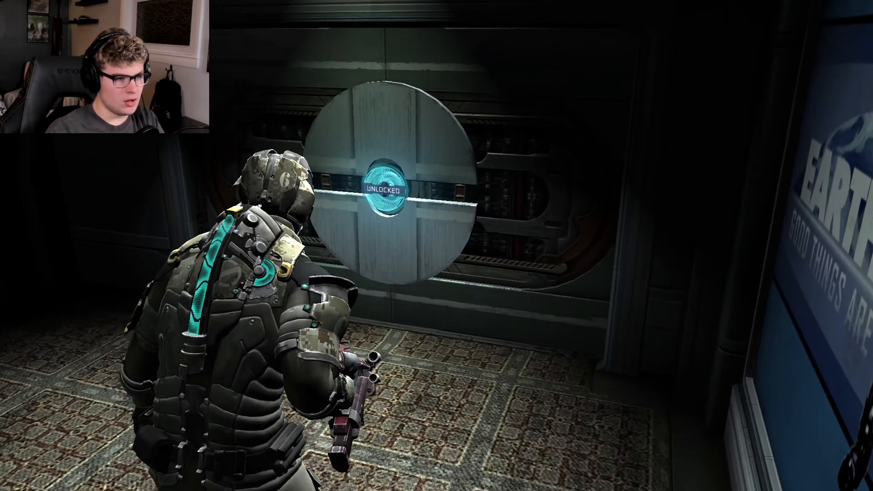
Step: Advance through the blood-soaked rooms and pick up the stasis pack among the bodies
{"action": "key", "text": "w"}
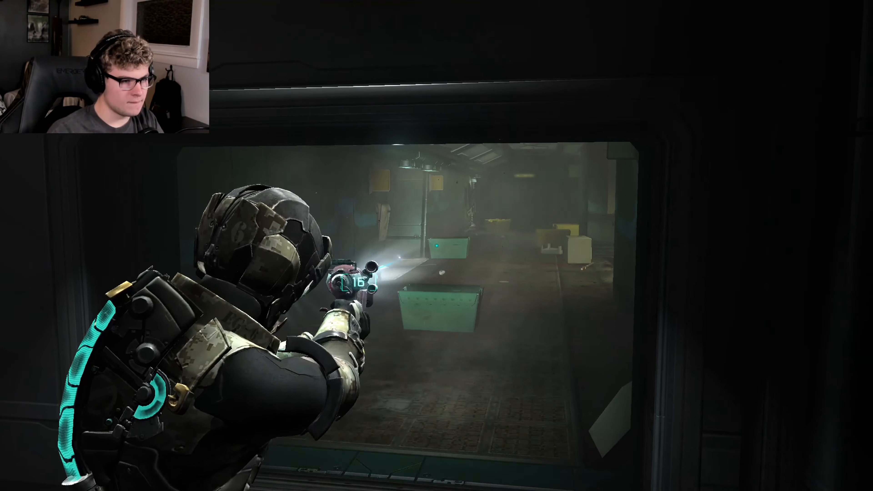
{"action": "mouse_move", "coordinate": [437, 245]}
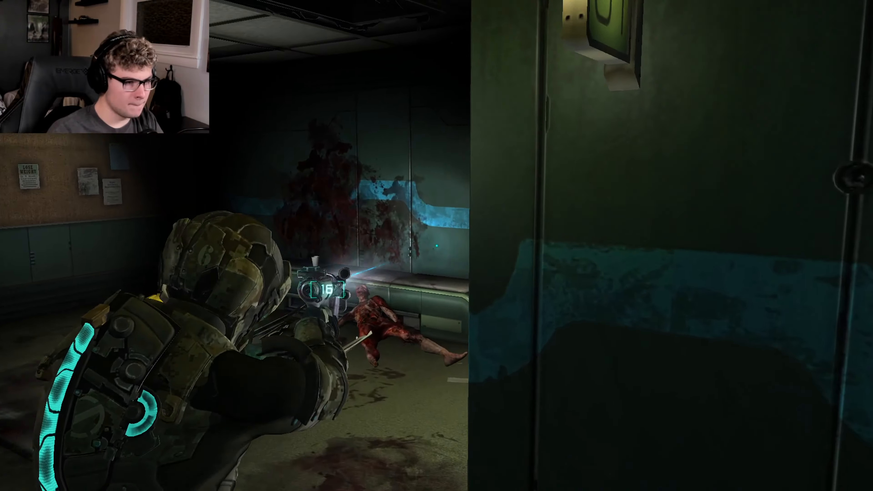
{"action": "mouse_move", "coordinate": [436, 245]}
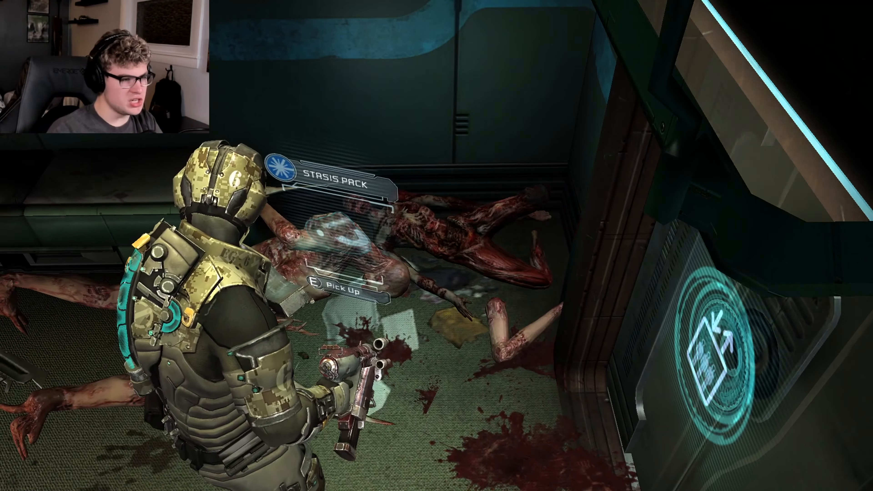
{"action": "key", "text": "e"}
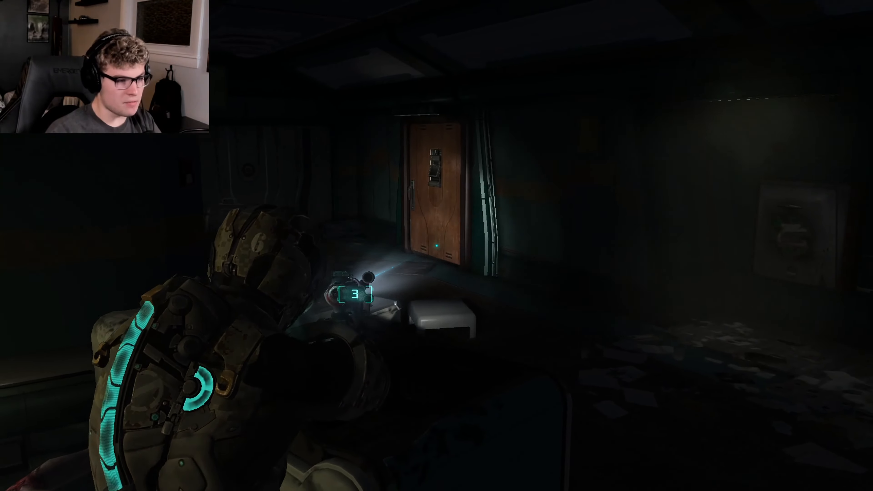
{"action": "mouse_move", "coordinate": [436, 245]}
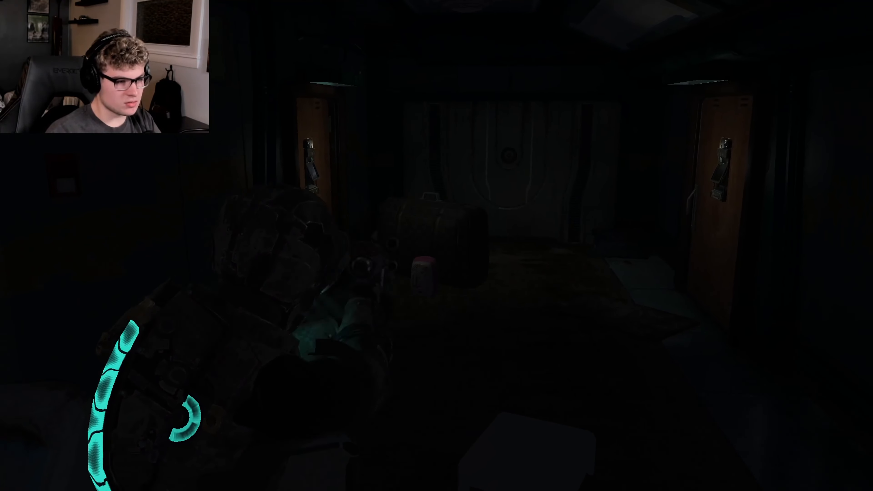
{"action": "mouse_move", "coordinate": [436, 246]}
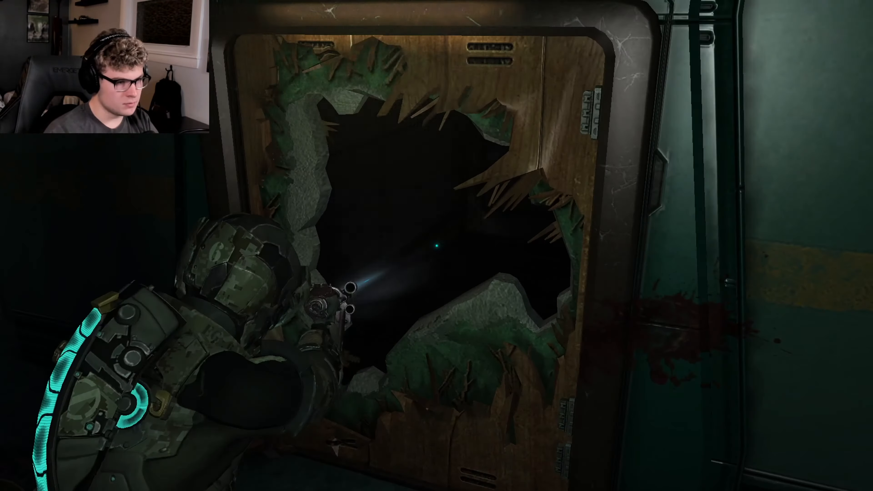
{"action": "mouse_move", "coordinate": [436, 245]}
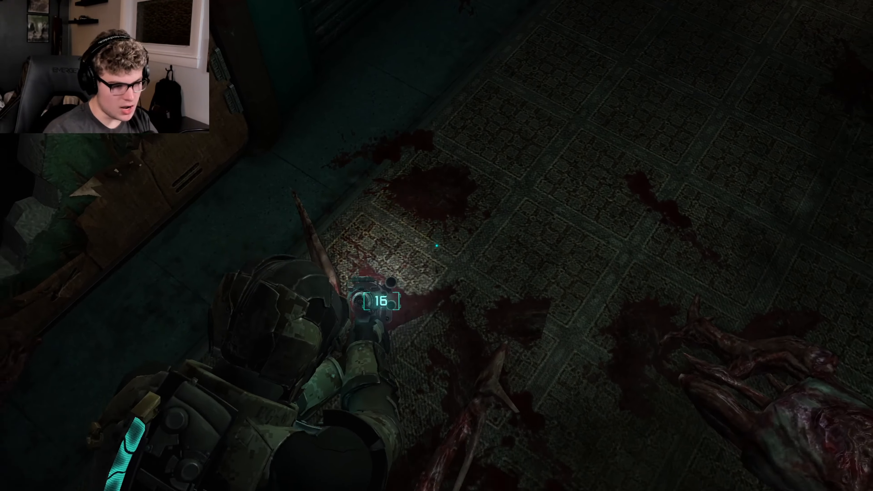
{"action": "mouse_move", "coordinate": [437, 245]}
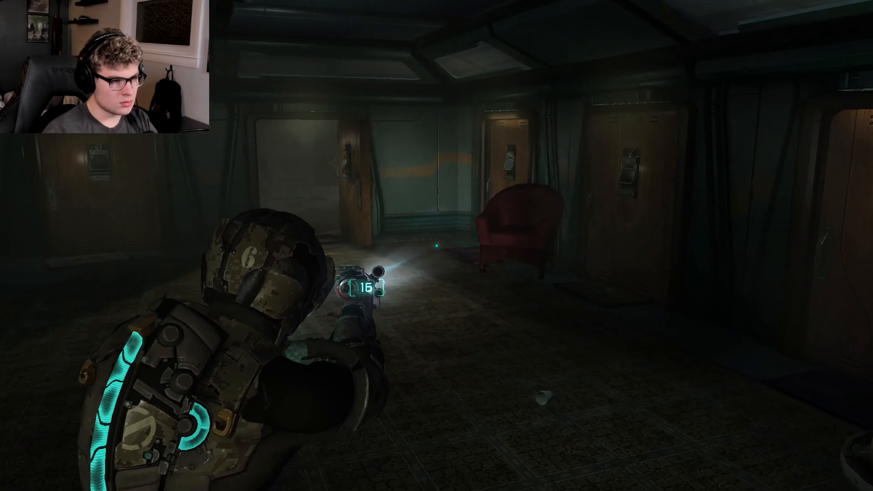
{"action": "mouse_move", "coordinate": [436, 246]}
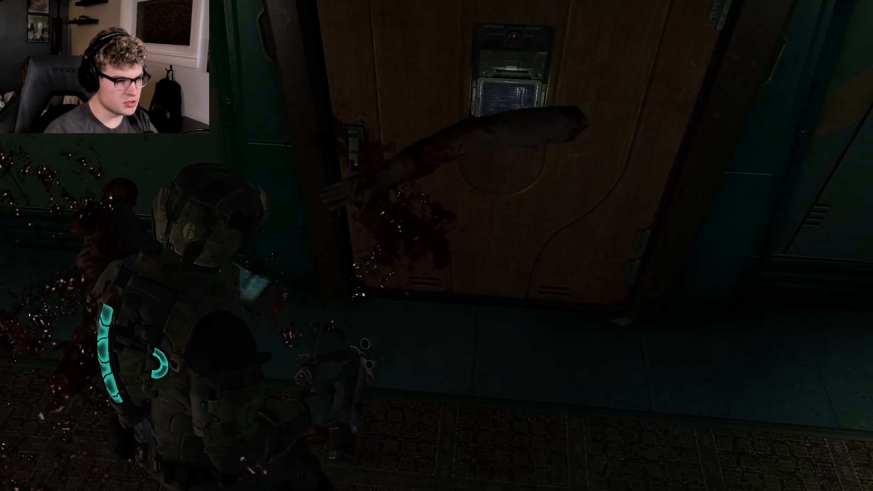
{"action": "mouse_move", "coordinate": [436, 246]}
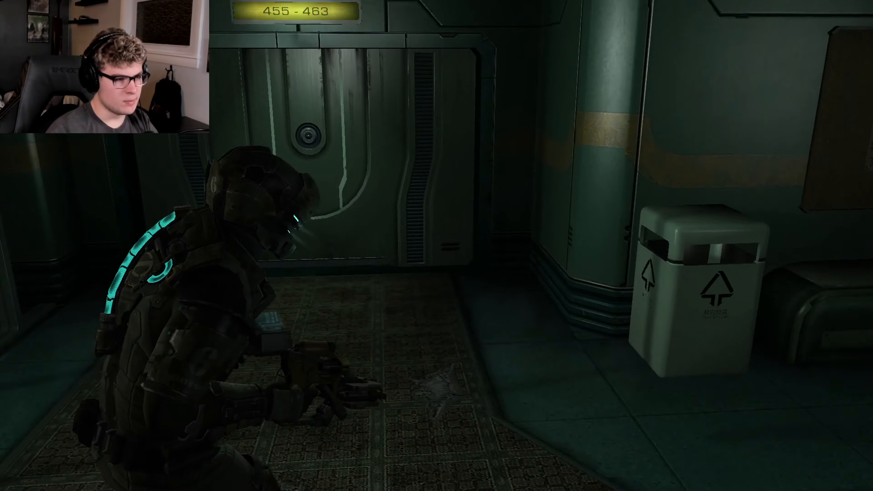
Step: Move toward the sealed door and switch to the weapon holding 10 rounds
{"action": "key", "text": "w"}
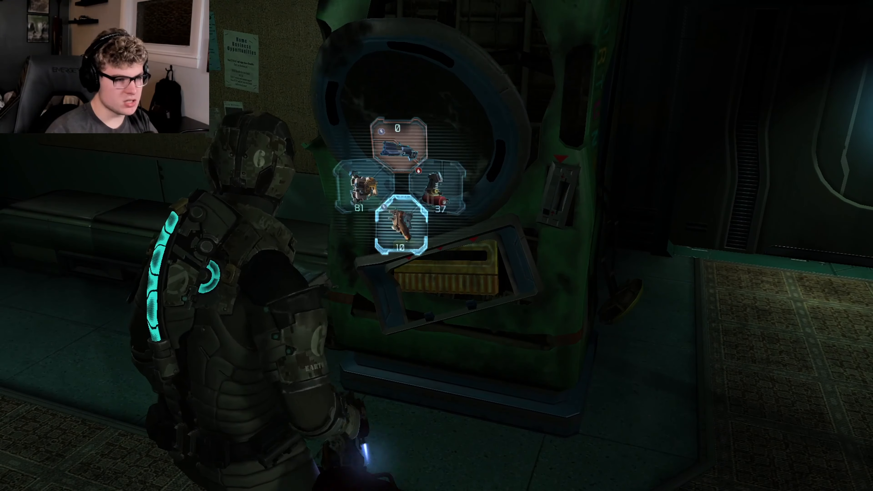
{"action": "mouse_move", "coordinate": [436, 245]}
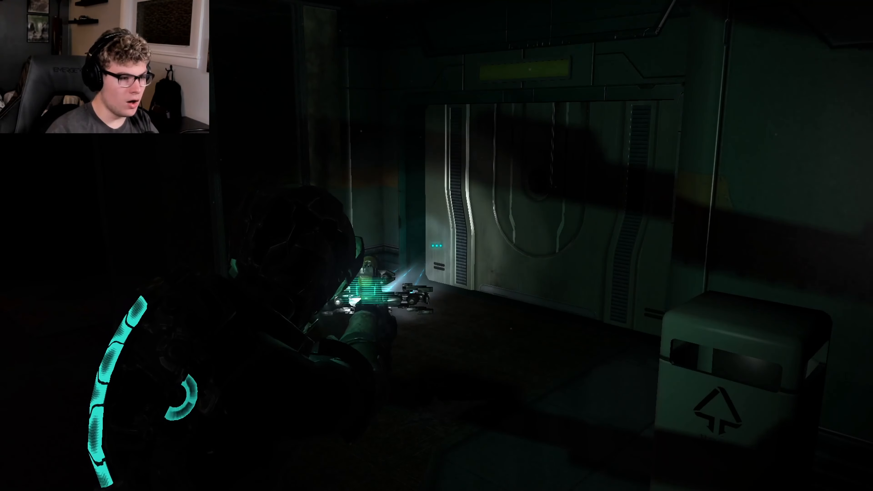
{"action": "key", "text": "tab"}
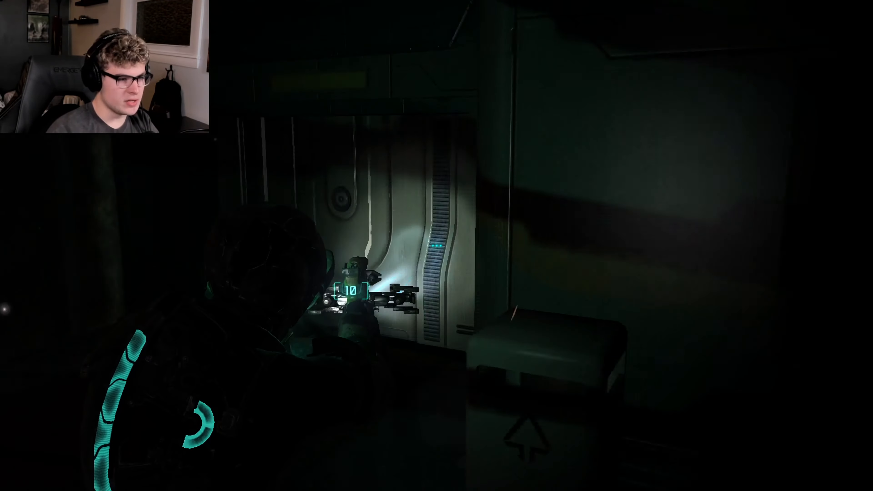
Step: Shoot the necromorphs in front of the door
{"action": "left_click", "coordinate": [437, 246]}
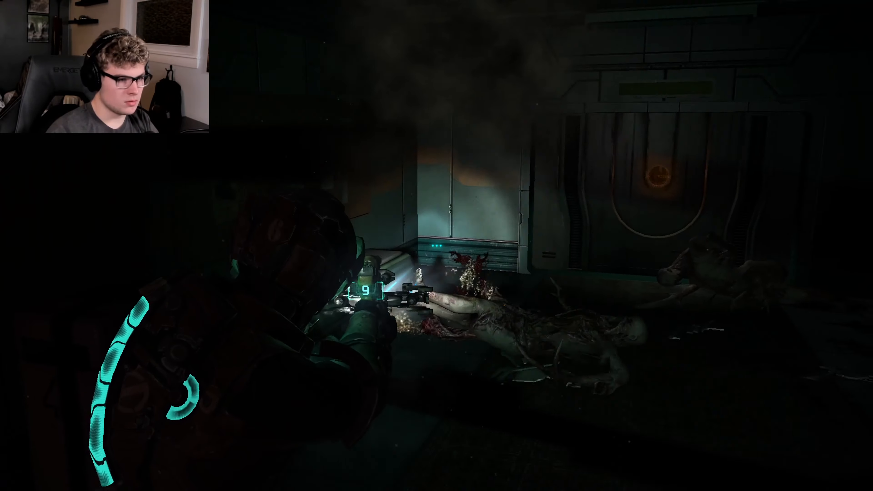
{"action": "left_click", "coordinate": [436, 246]}
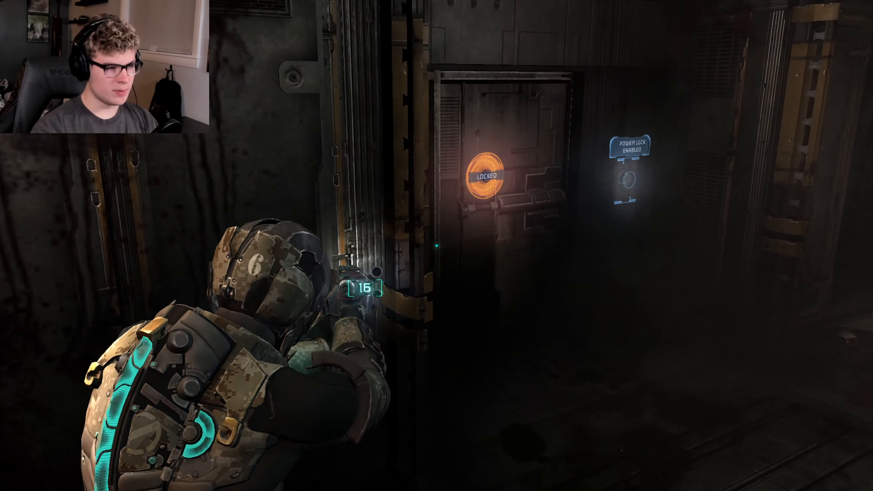
{"action": "mouse_move", "coordinate": [437, 246]}
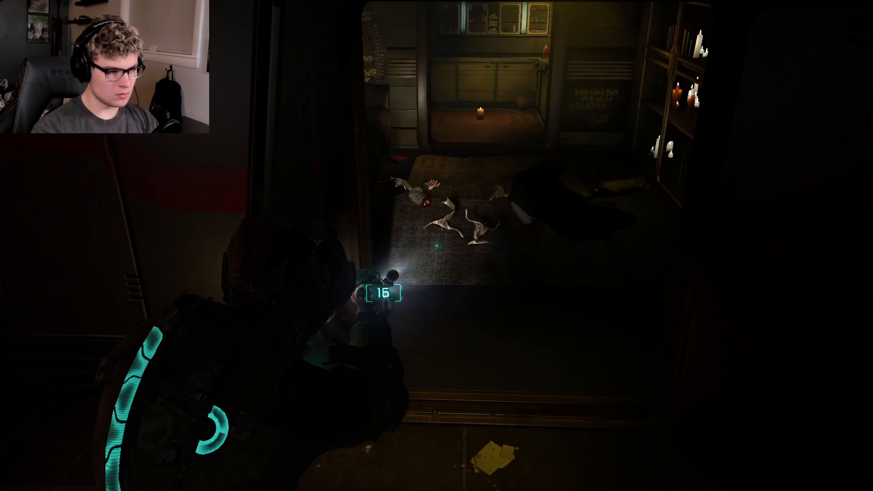
Step: Scroll through the Sally 3 text log in the Database, then close it and resume play
{"action": "left_click", "coordinate": [436, 244]}
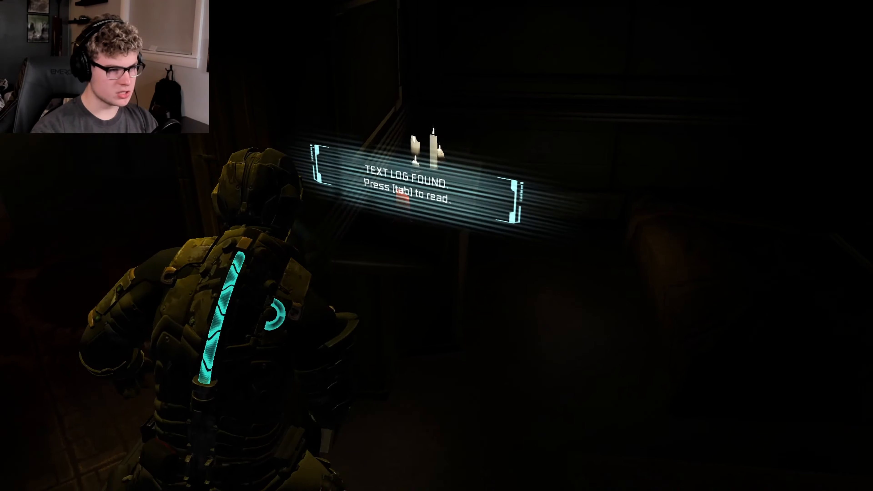
{"action": "key", "text": "tab"}
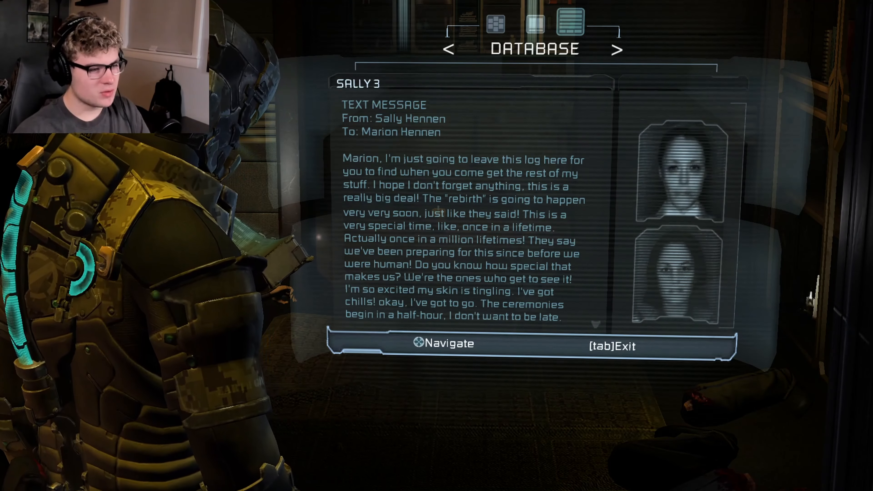
{"action": "scroll", "scroll_direction": "down", "scroll_amount": 3}
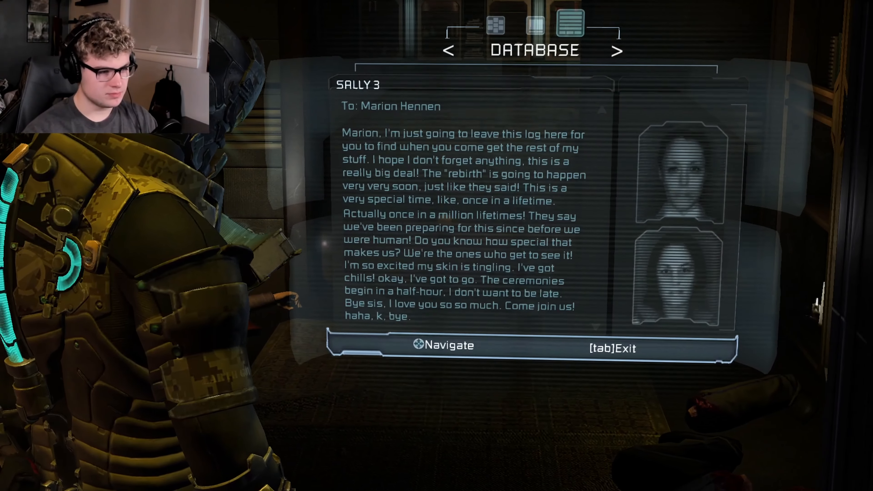
{"action": "key", "text": "tab"}
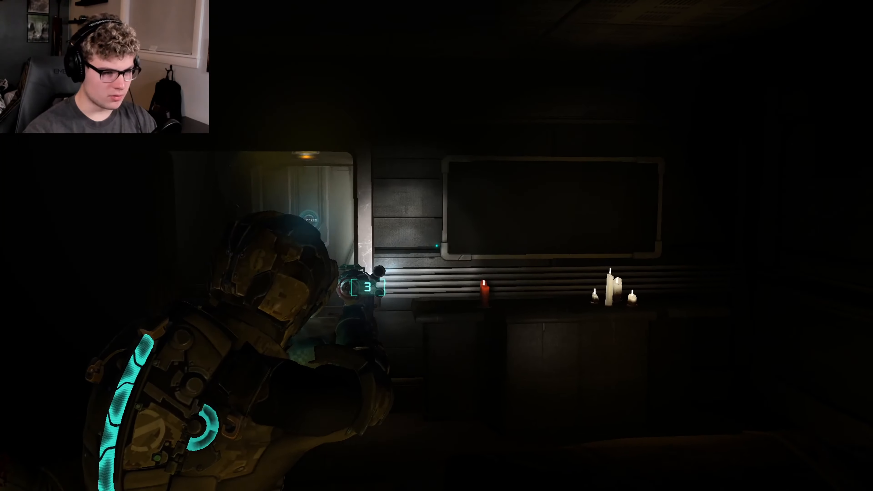
{"action": "mouse_move", "coordinate": [437, 245]}
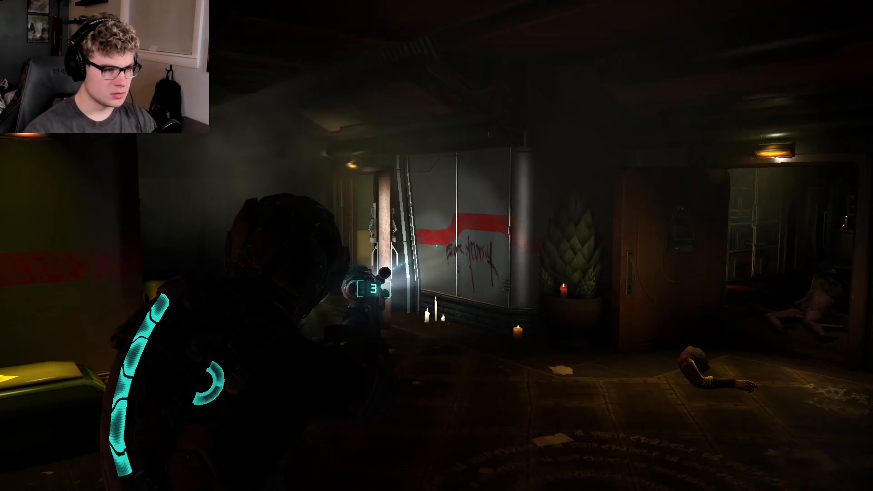
{"action": "mouse_move", "coordinate": [436, 246]}
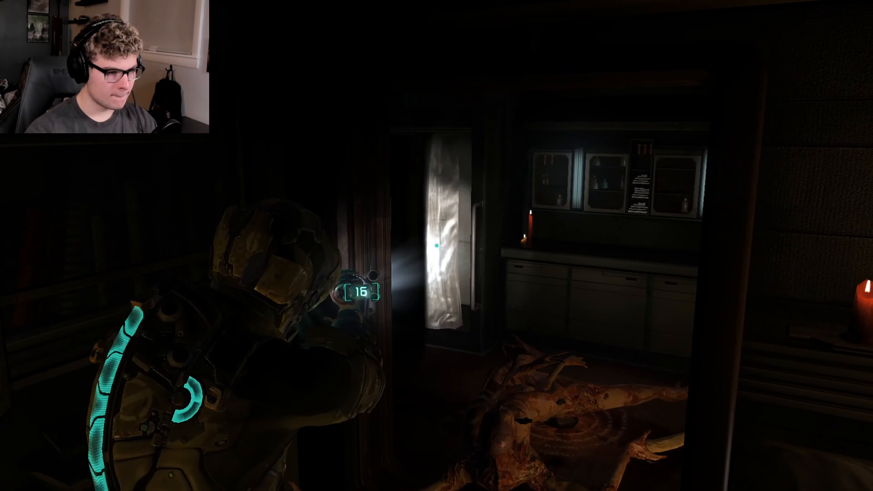
{"action": "mouse_move", "coordinate": [436, 246]}
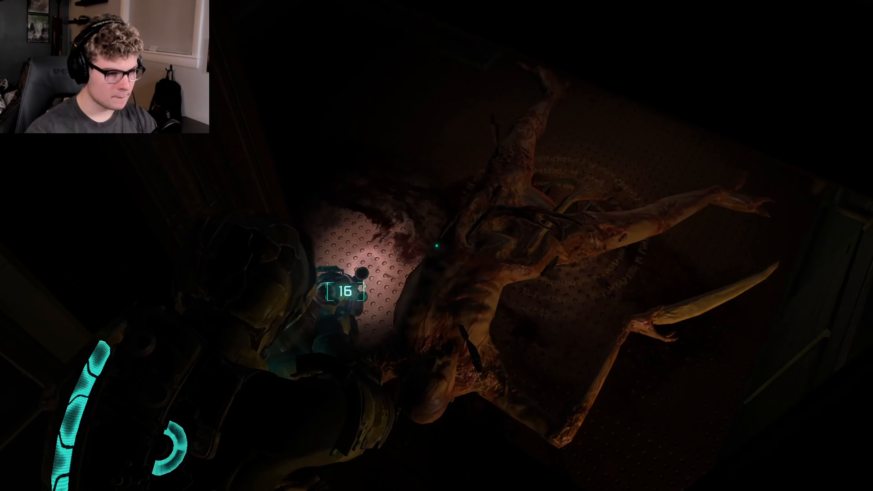
{"action": "mouse_move", "coordinate": [436, 246]}
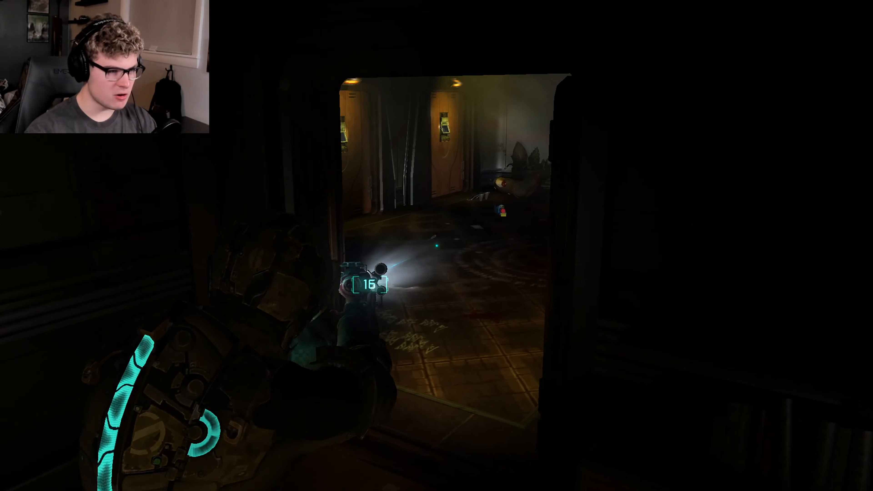
{"action": "mouse_move", "coordinate": [436, 246]}
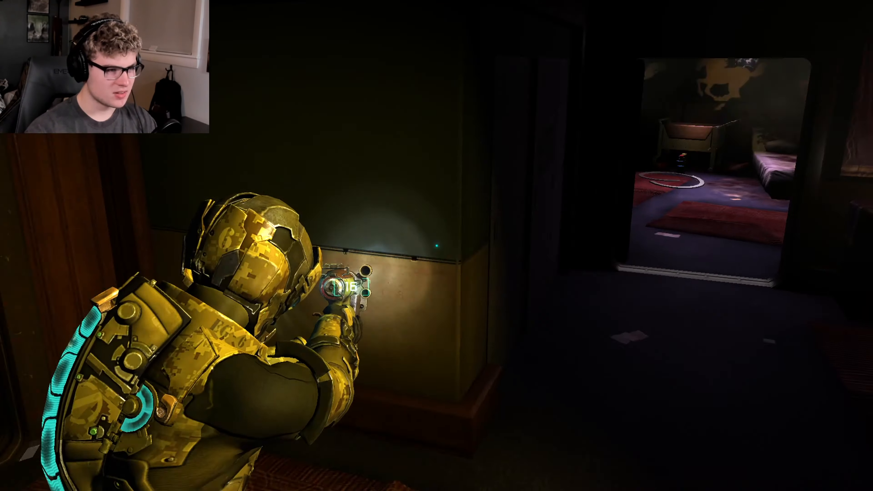
{"action": "mouse_move", "coordinate": [436, 246]}
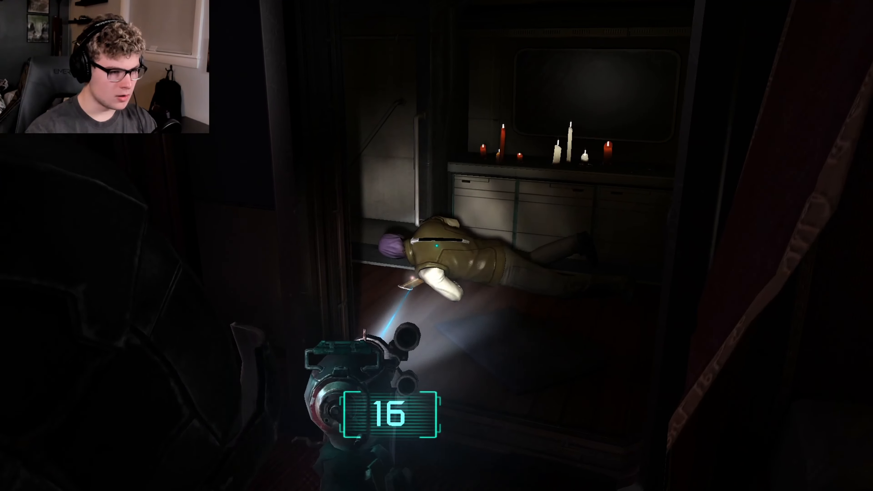
Step: Fire the weapon while moving through the corridor toward the body by the candles
{"action": "left_click", "coordinate": [436, 246]}
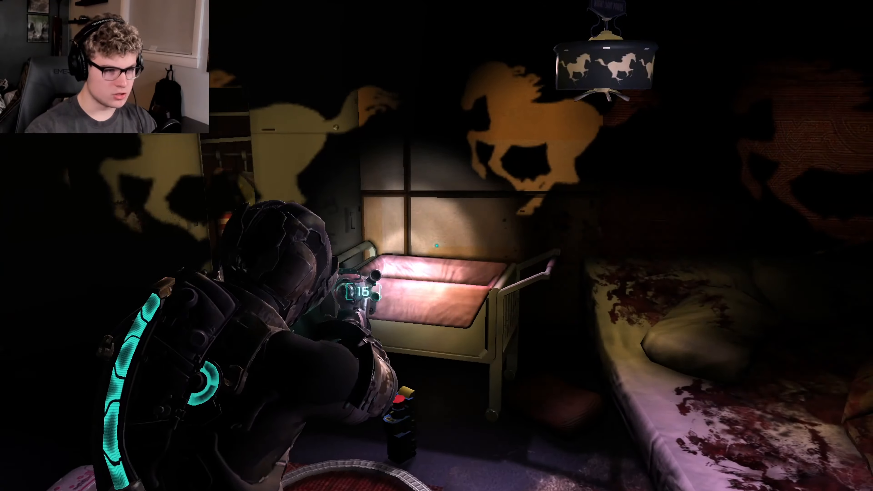
{"action": "mouse_move", "coordinate": [437, 246]}
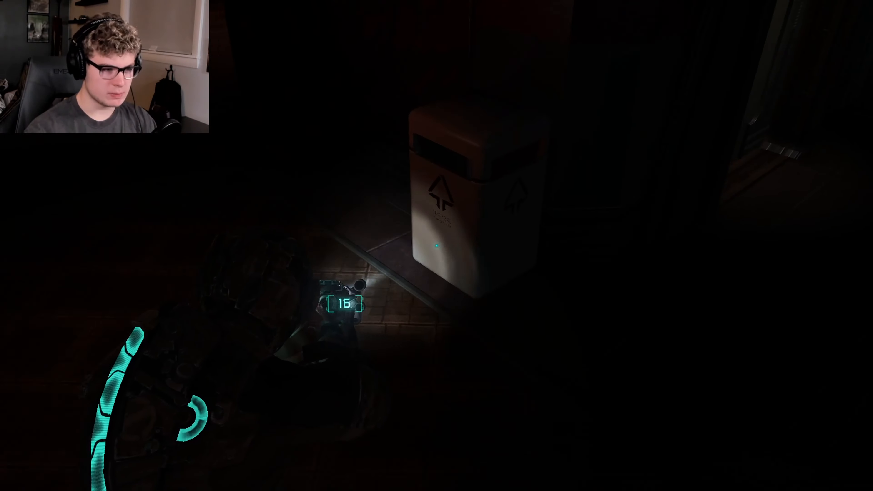
{"action": "mouse_move", "coordinate": [436, 246]}
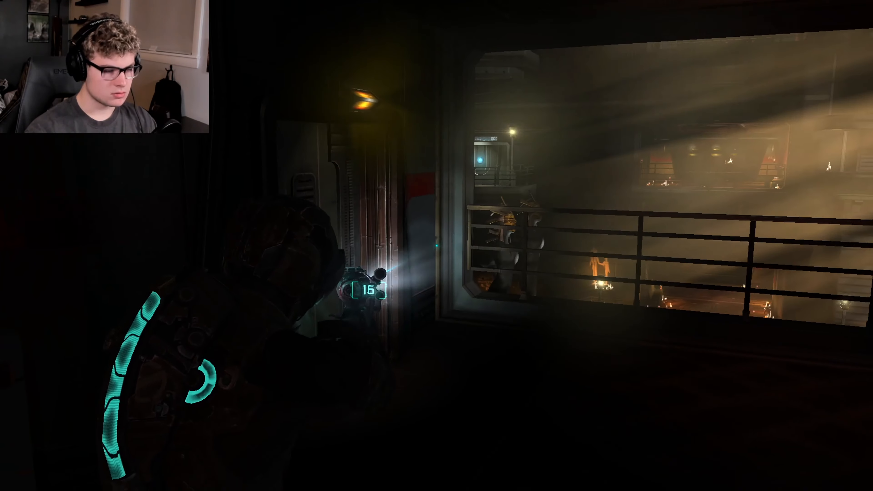
{"action": "mouse_move", "coordinate": [437, 245]}
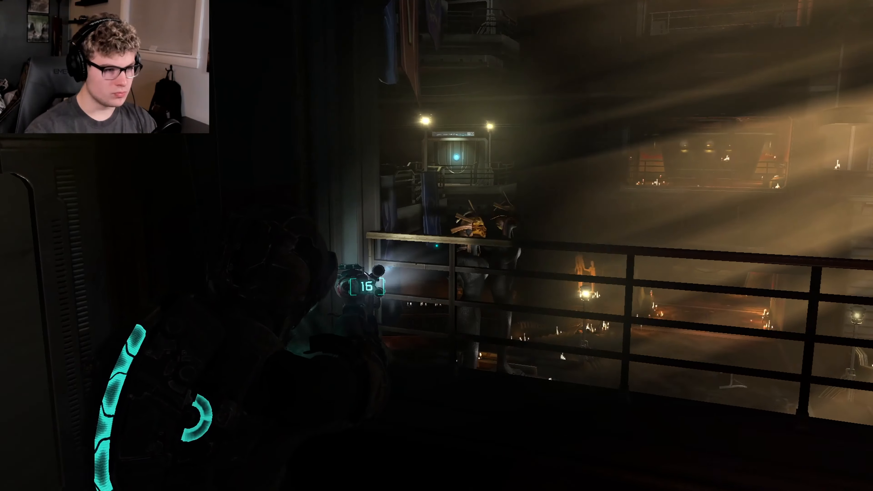
{"action": "mouse_move", "coordinate": [437, 245]}
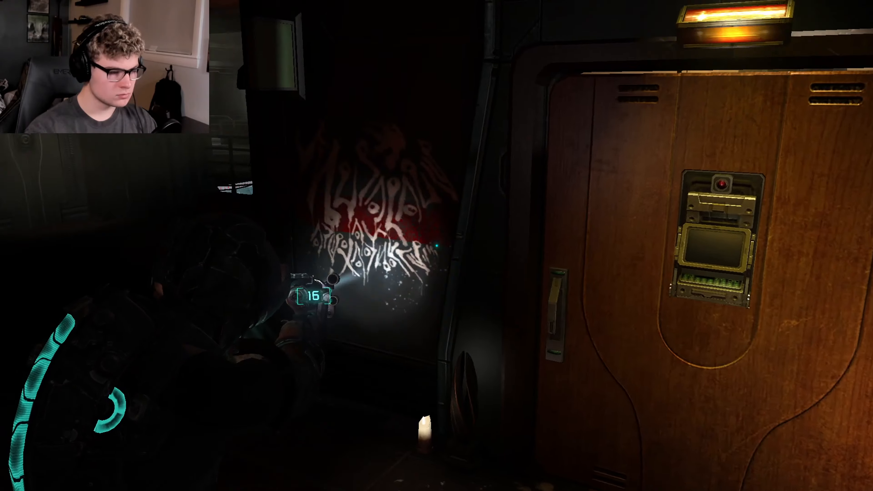
{"action": "mouse_move", "coordinate": [437, 245]}
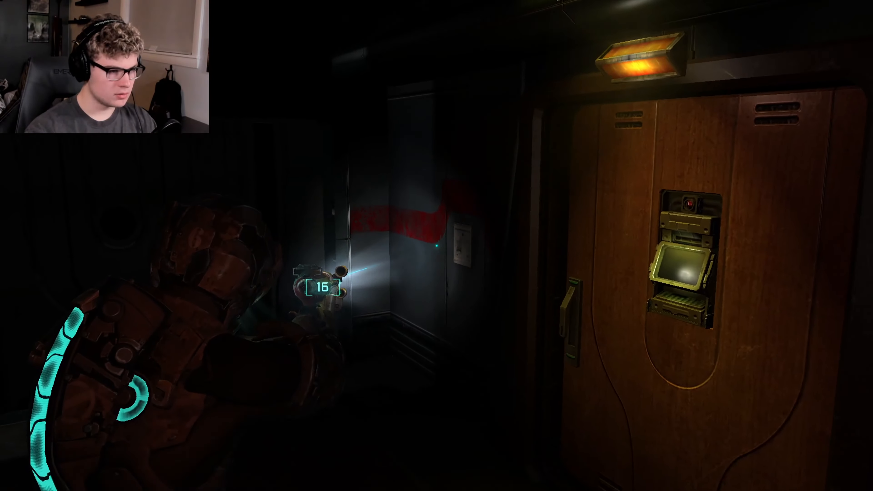
{"action": "mouse_move", "coordinate": [436, 245]}
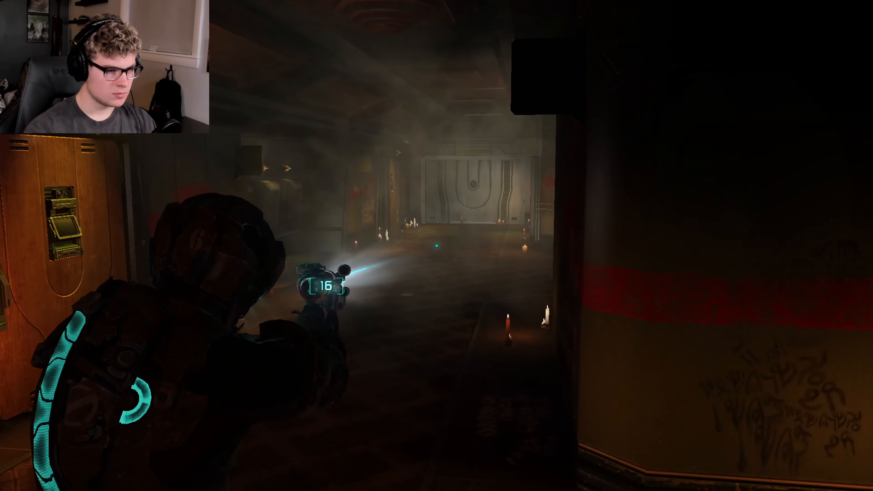
Step: Fire at the creature dropping from the arcade ceiling
{"action": "left_click", "coordinate": [436, 245]}
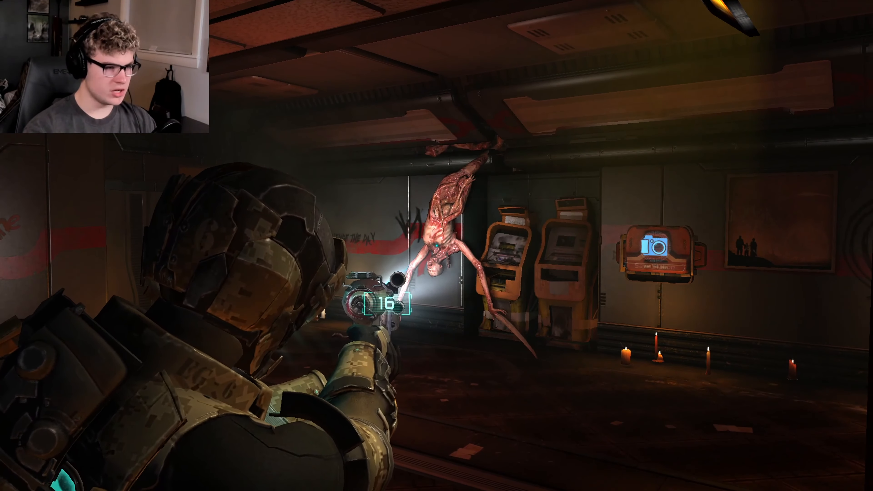
{"action": "left_click", "coordinate": [385, 303]}
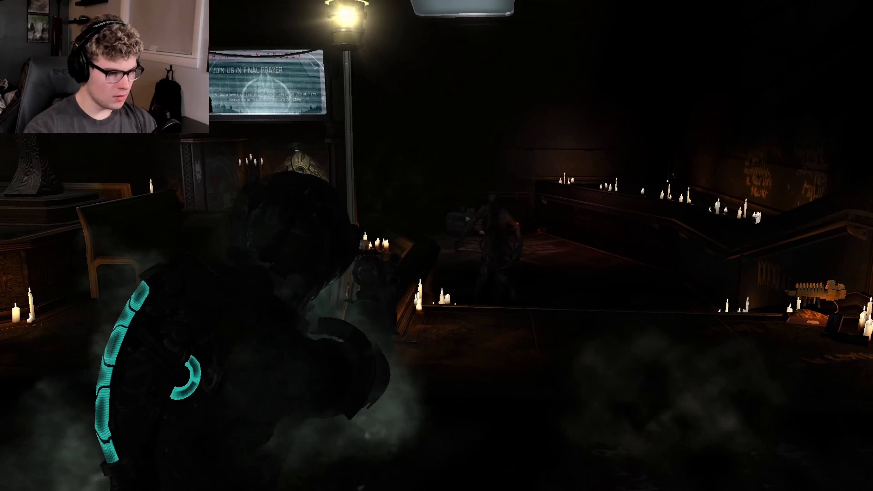
{"action": "mouse_move", "coordinate": [437, 246]}
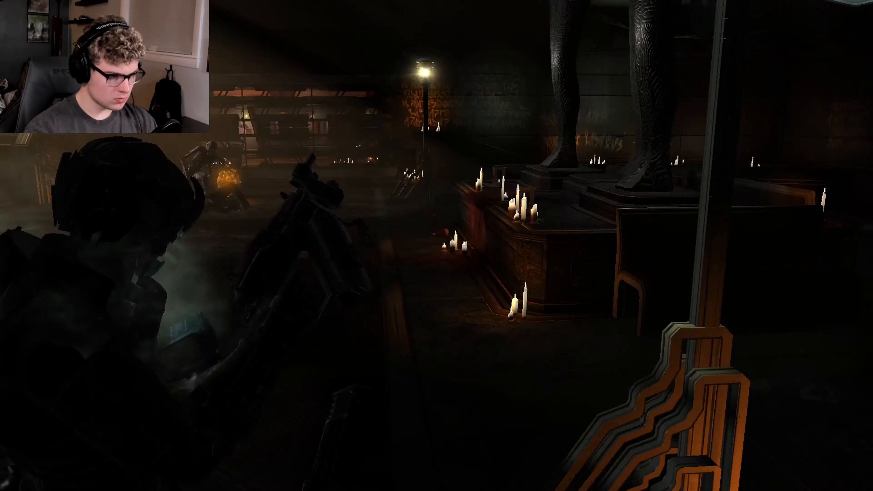
Step: Cross the chapel firing once, then check the inventory before the stained-glass corridor
{"action": "left_click", "coordinate": [437, 250]}
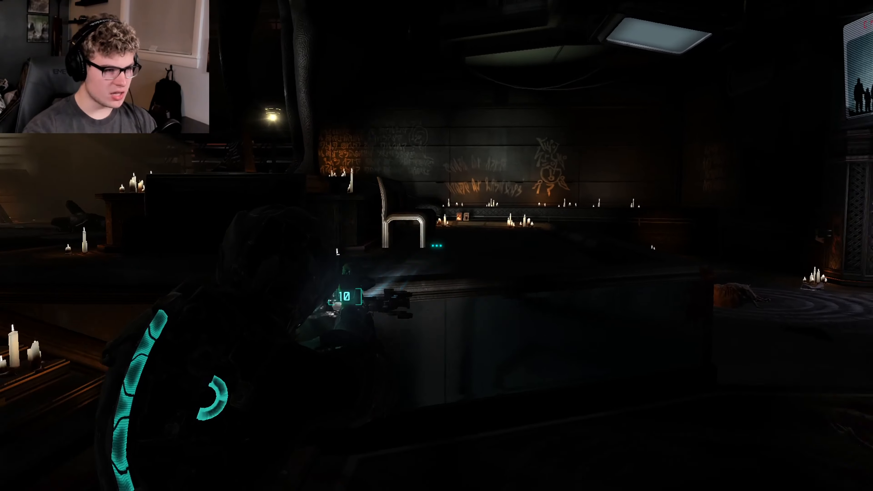
{"action": "mouse_move", "coordinate": [437, 245]}
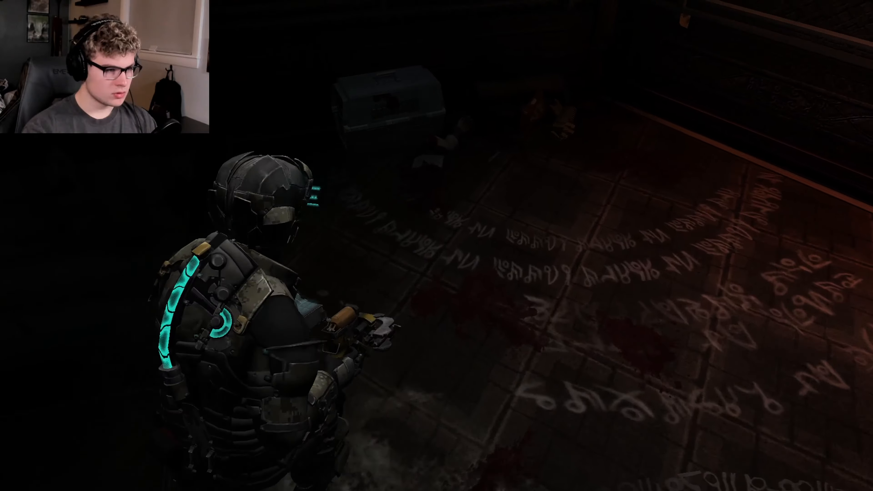
{"action": "key", "text": "tab"}
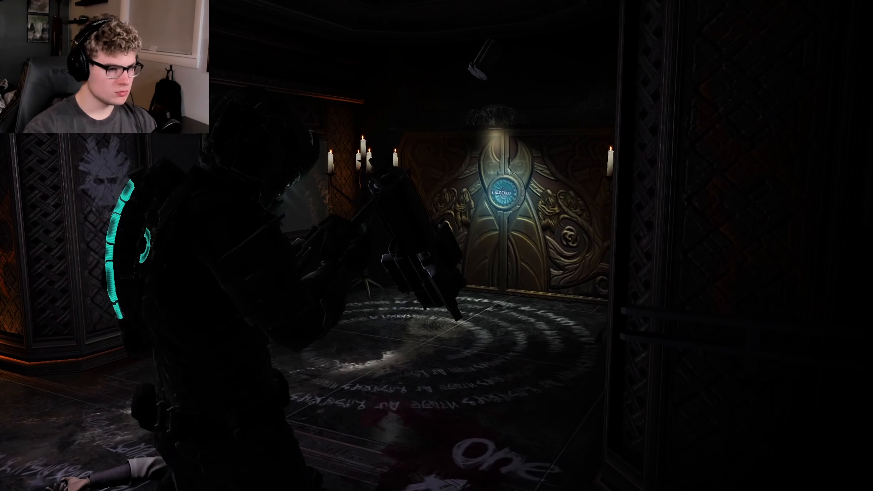
{"action": "mouse_move", "coordinate": [436, 246]}
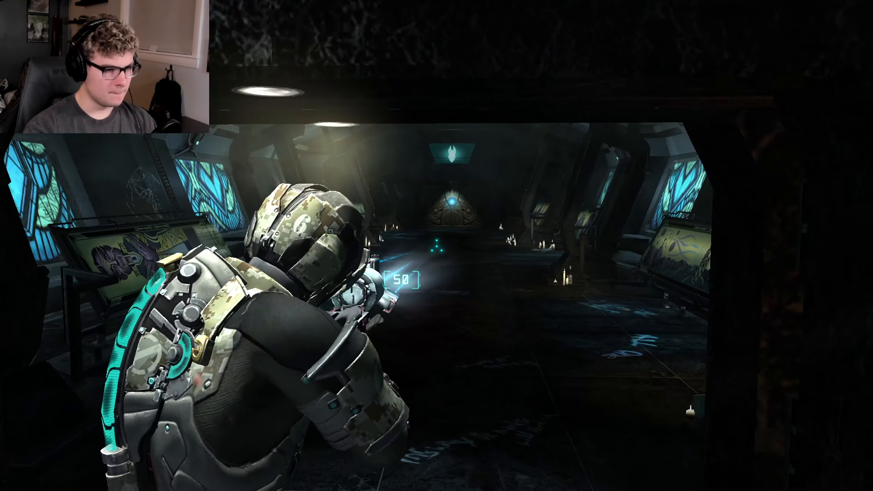
{"action": "mouse_move", "coordinate": [437, 246]}
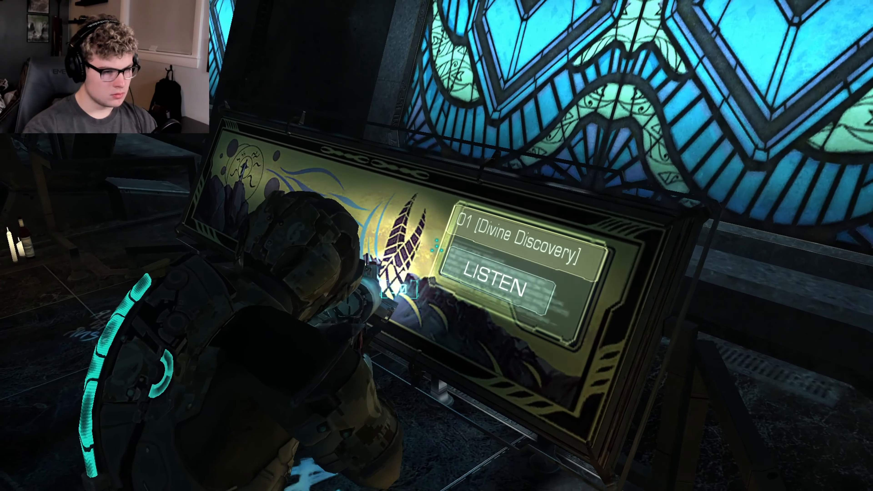
{"action": "mouse_move", "coordinate": [437, 245]}
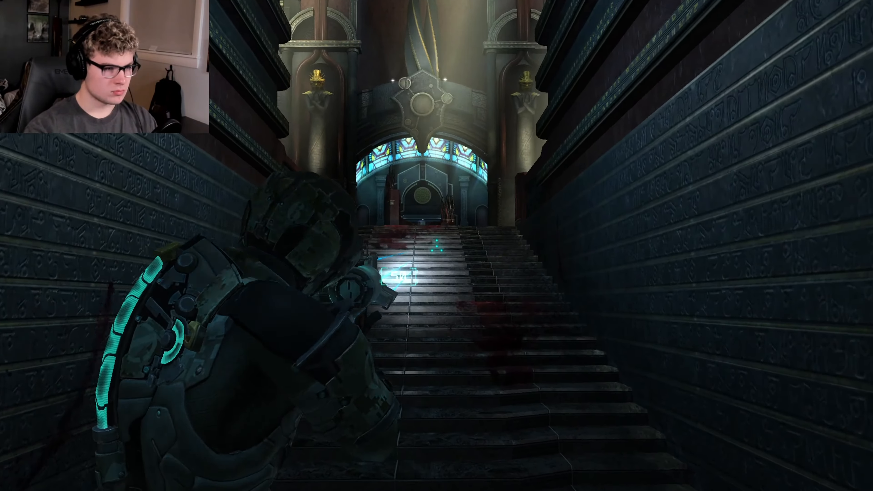
Step: Walk forward up the staircase into the dim hall with the lattice window and candles
{"action": "key", "text": "w"}
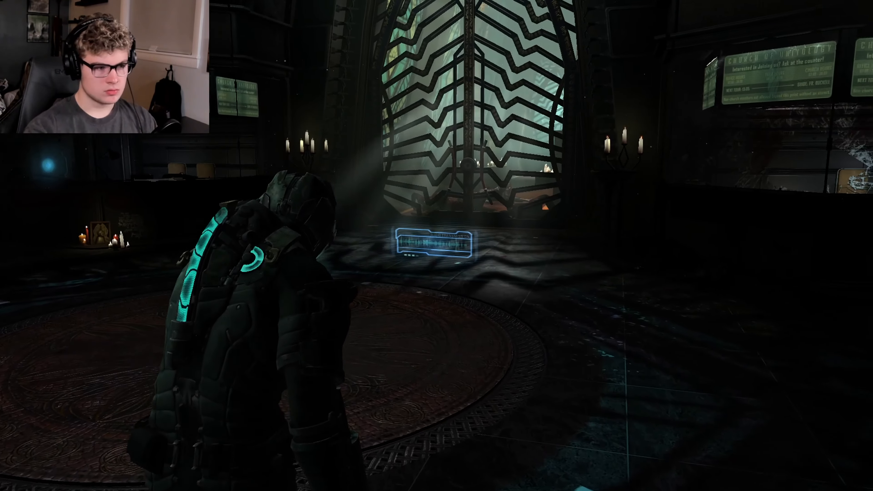
{"action": "mouse_move", "coordinate": [436, 245]}
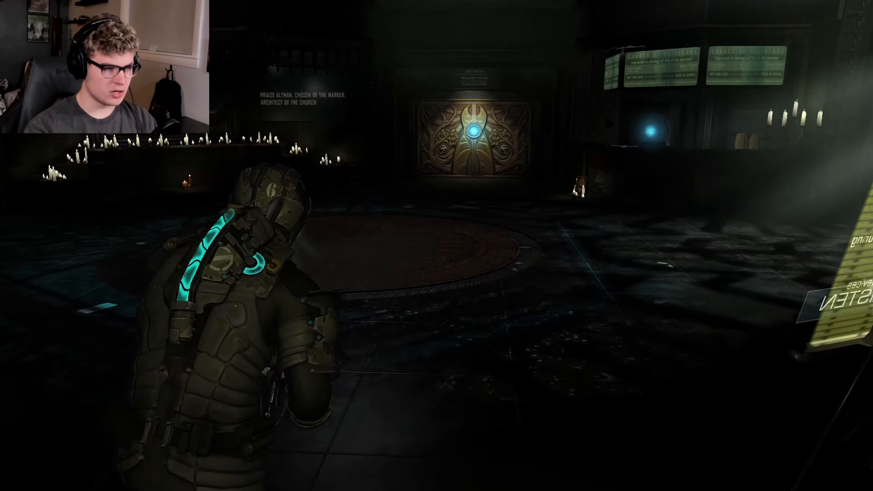
Step: Walk forward past the Altman chamber into the Unitology souvenir shop toward the save station
{"action": "key", "text": "w"}
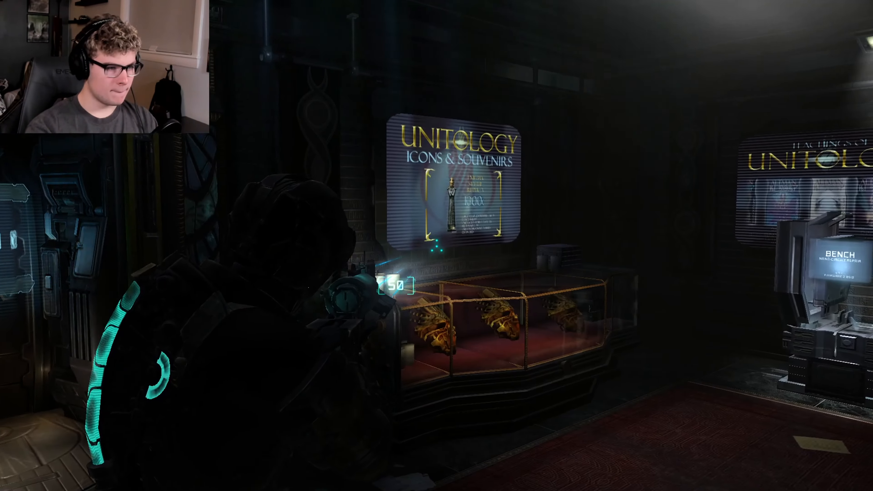
{"action": "mouse_move", "coordinate": [437, 245]}
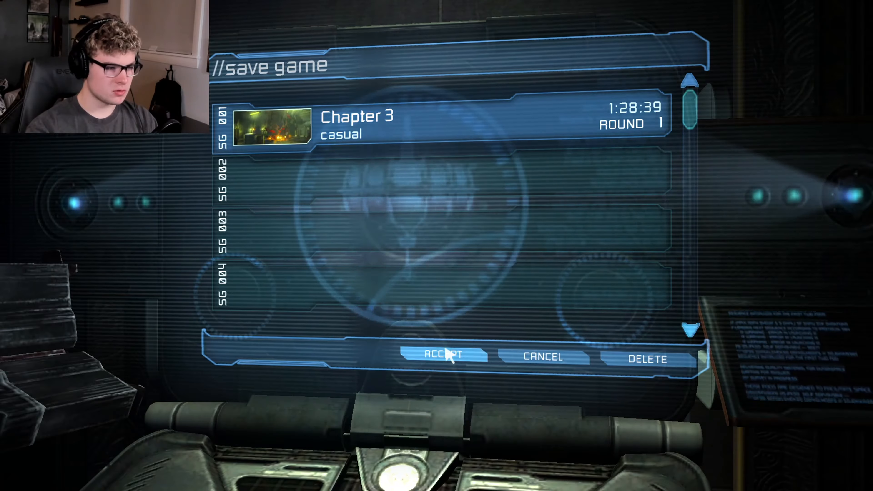
Step: Confirm overwriting save slot SG 001 with Chapter 3 progress via ACCEPT
{"action": "left_click", "coordinate": [444, 357]}
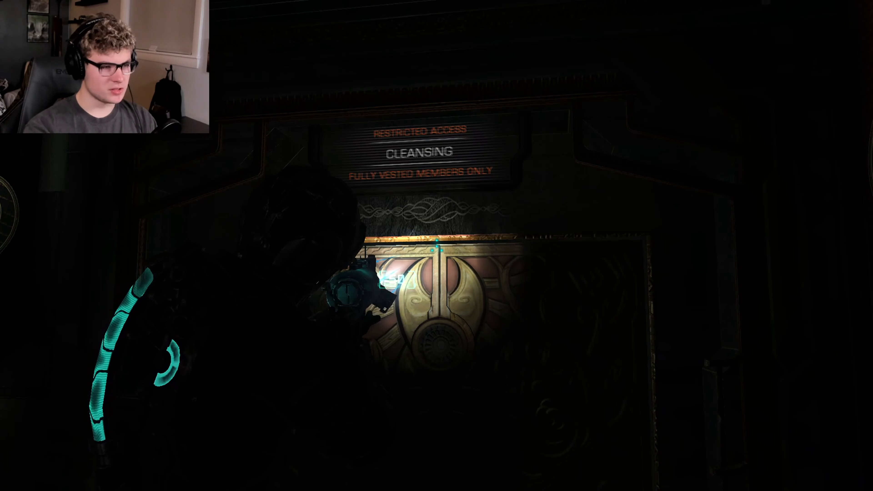
{"action": "mouse_move", "coordinate": [436, 245]}
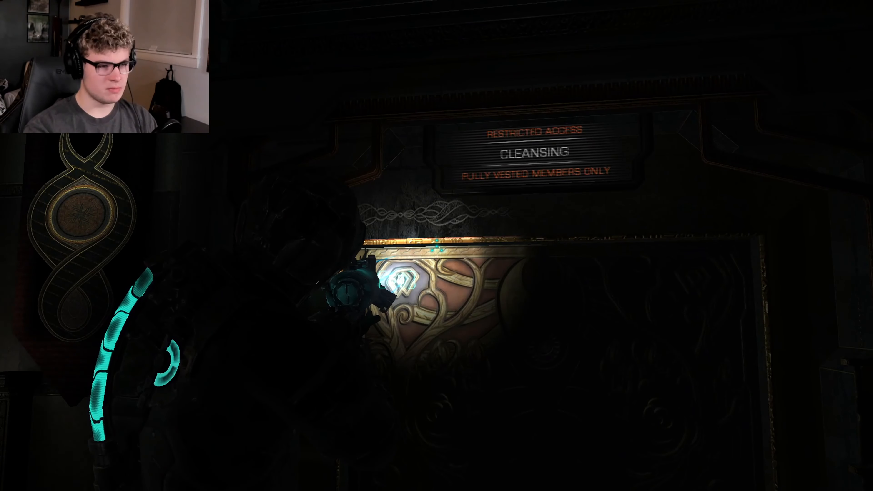
{"action": "mouse_move", "coordinate": [437, 246]}
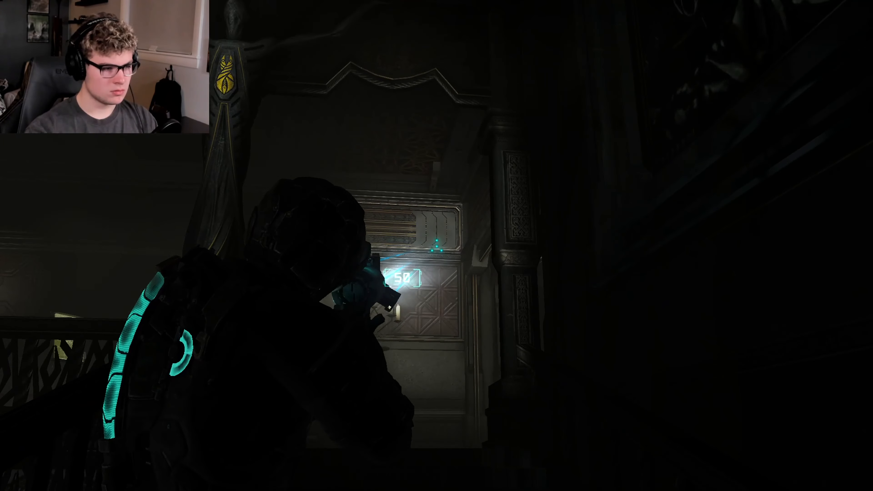
{"action": "mouse_move", "coordinate": [437, 245]}
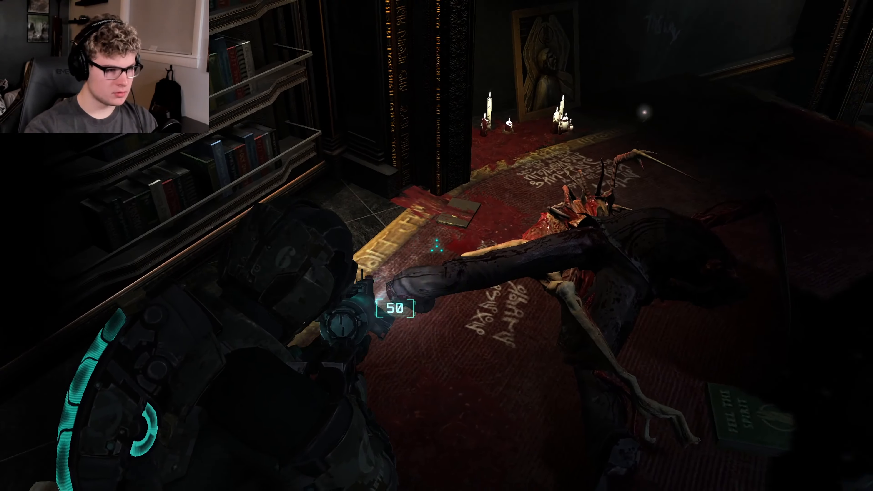
{"action": "mouse_move", "coordinate": [437, 245]}
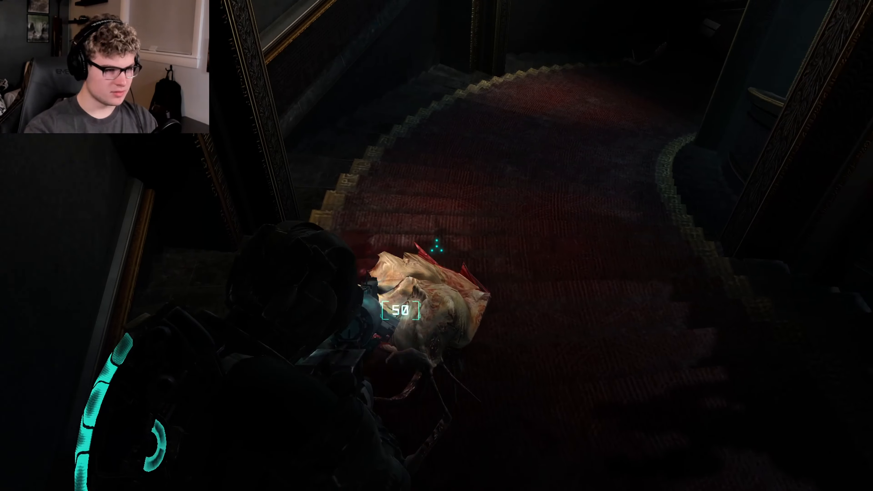
{"action": "mouse_move", "coordinate": [436, 245]}
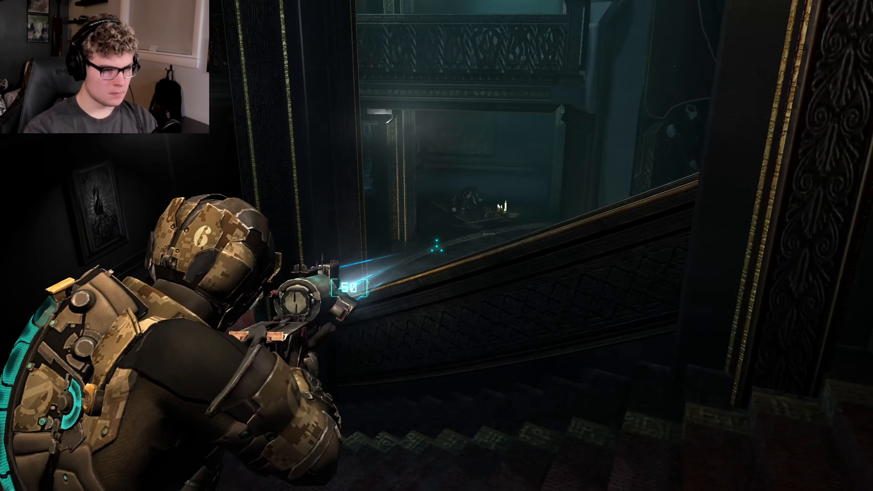
{"action": "mouse_move", "coordinate": [436, 245]}
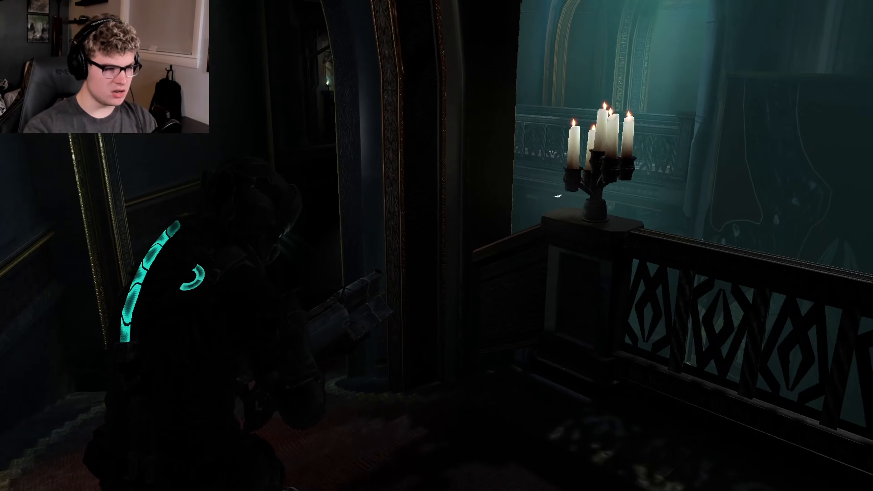
{"action": "mouse_move", "coordinate": [436, 245]}
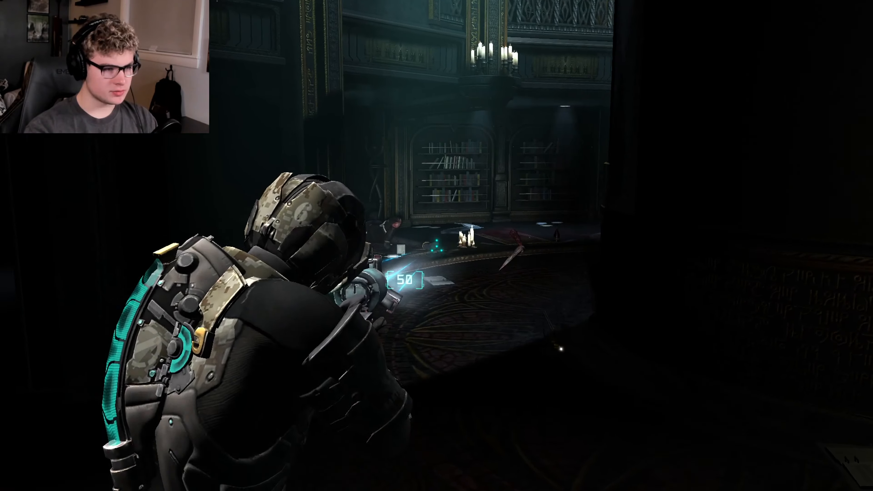
{"action": "mouse_move", "coordinate": [437, 246]}
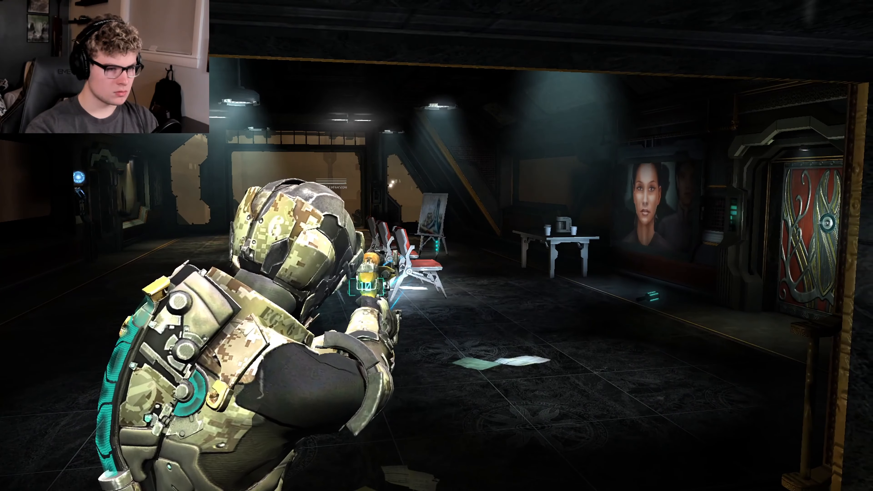
{"action": "mouse_move", "coordinate": [436, 246]}
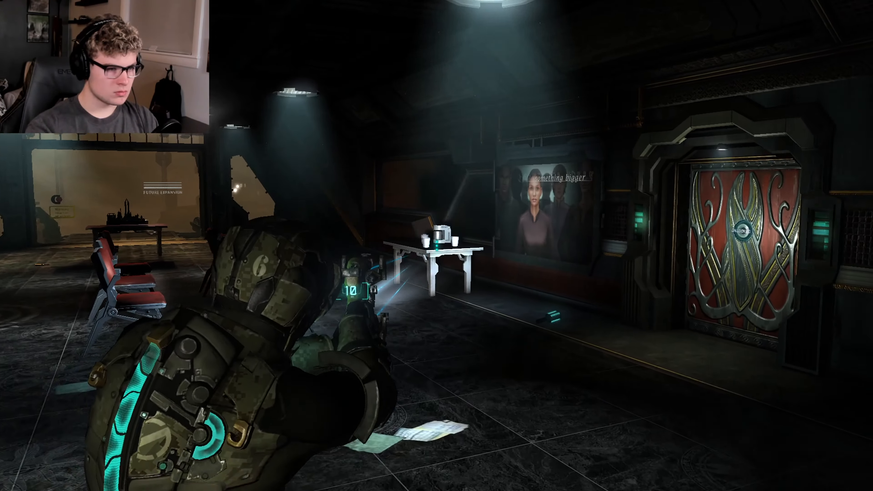
{"action": "mouse_move", "coordinate": [436, 245]}
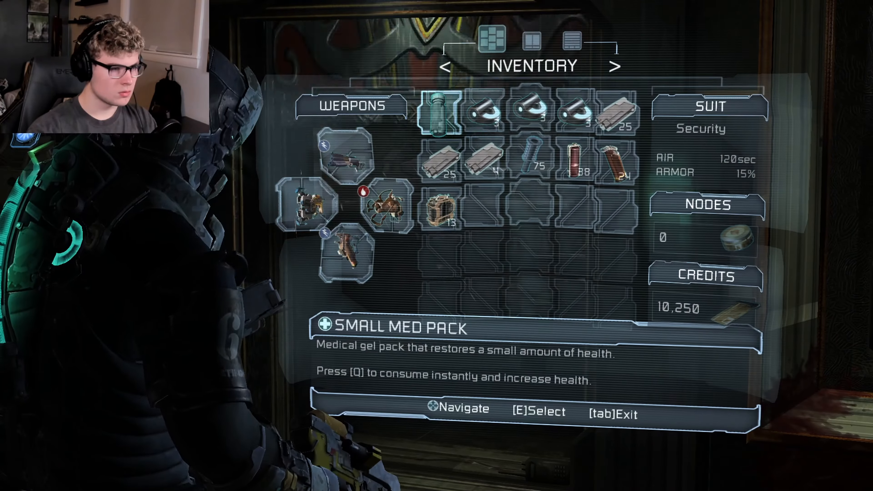
Step: Toggle the inventory to review weapons, ammo and the Small Med Pack, then return to play
{"action": "key", "text": "tab"}
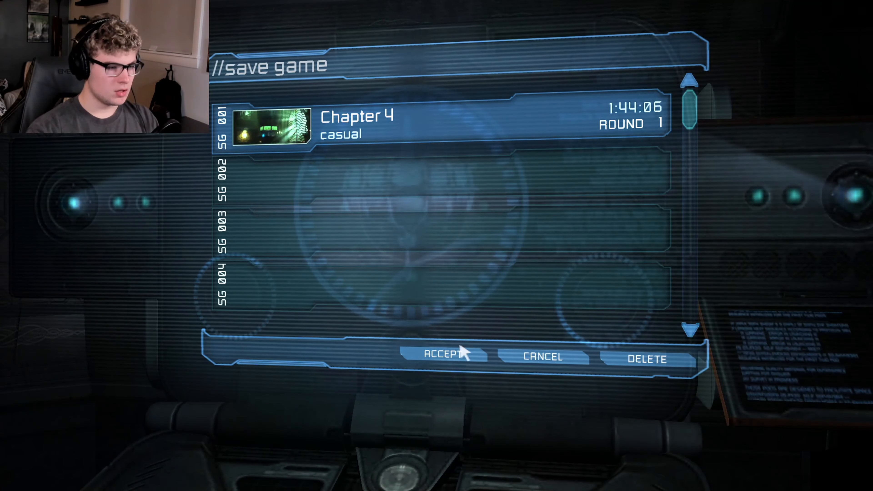
Step: Confirm saving Chapter 4 progress into slot SG 001 via ACCEPT and resume play
{"action": "left_click", "coordinate": [442, 358]}
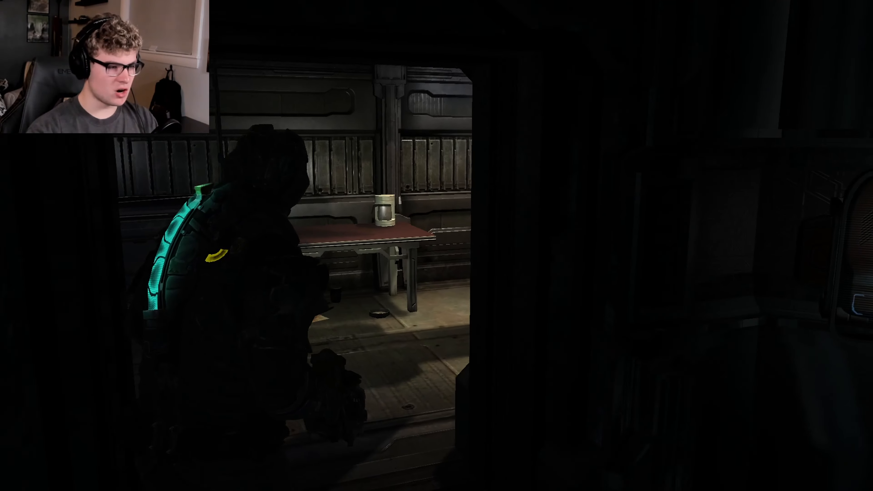
{"action": "mouse_move", "coordinate": [436, 245]}
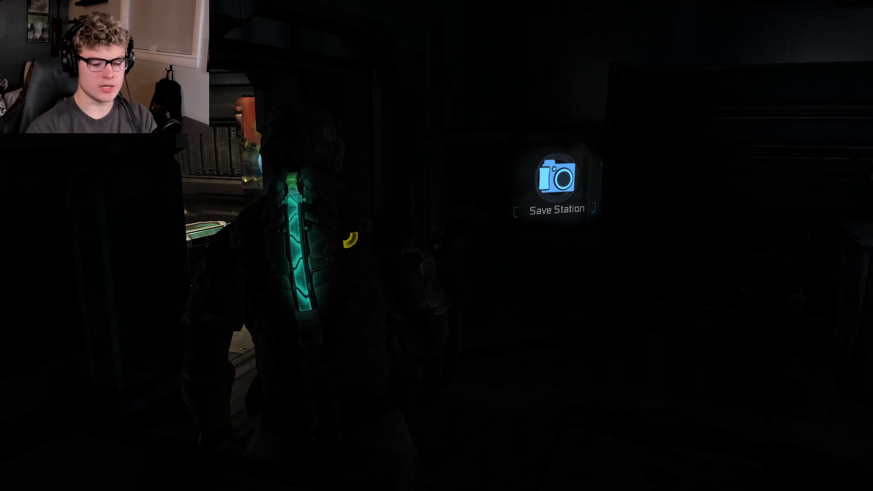